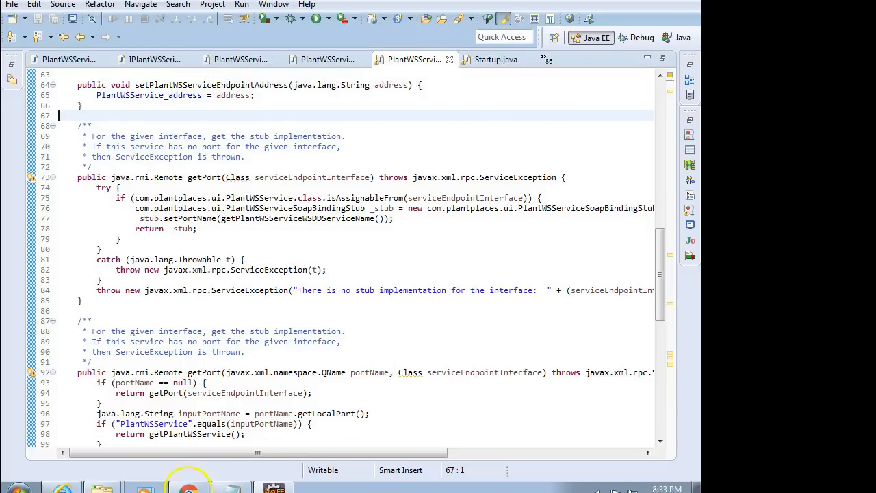
- Bring Chrome forward to show the PlantWSService WSDL with its fetchPlants operation
click(189, 488)
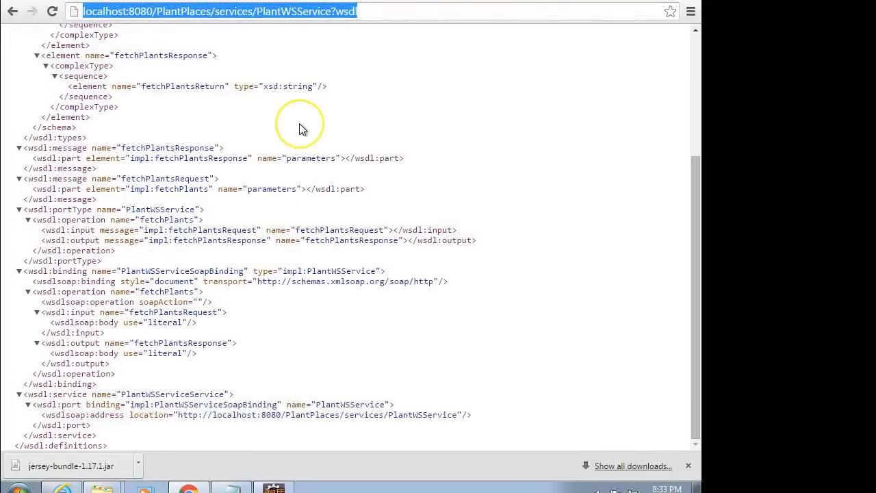
mouse_move(298, 125)
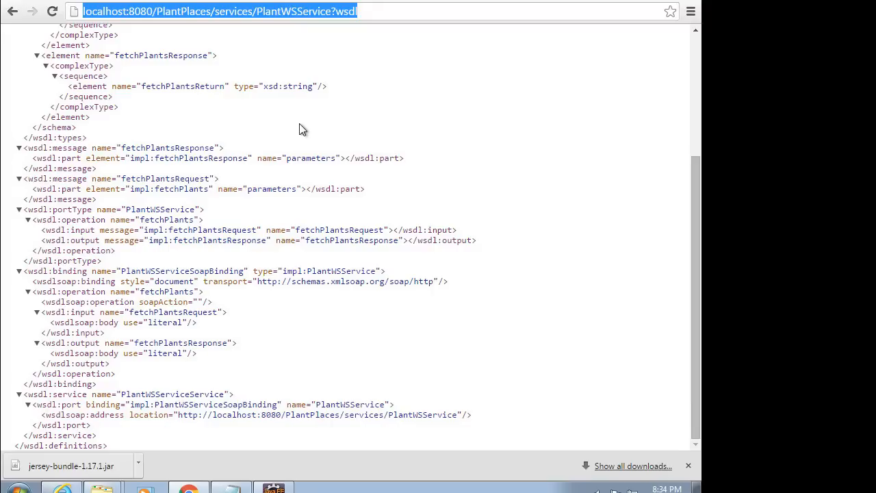
mouse_move(350, 71)
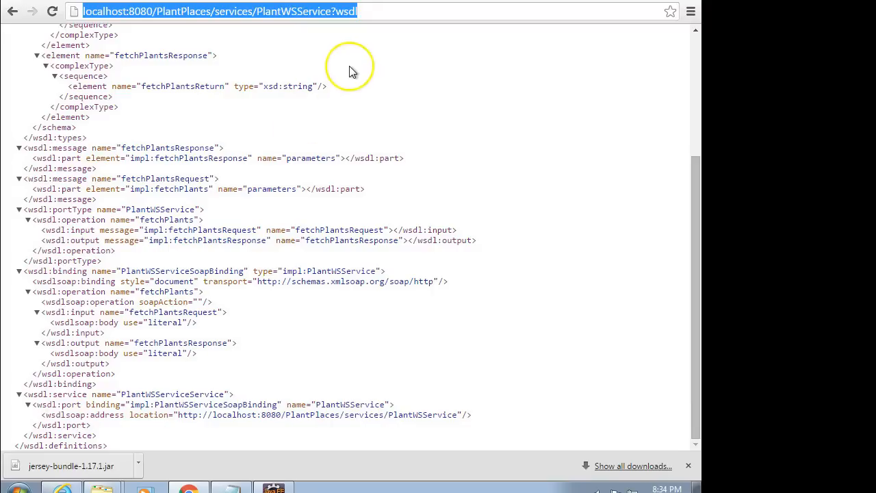
mouse_move(363, 33)
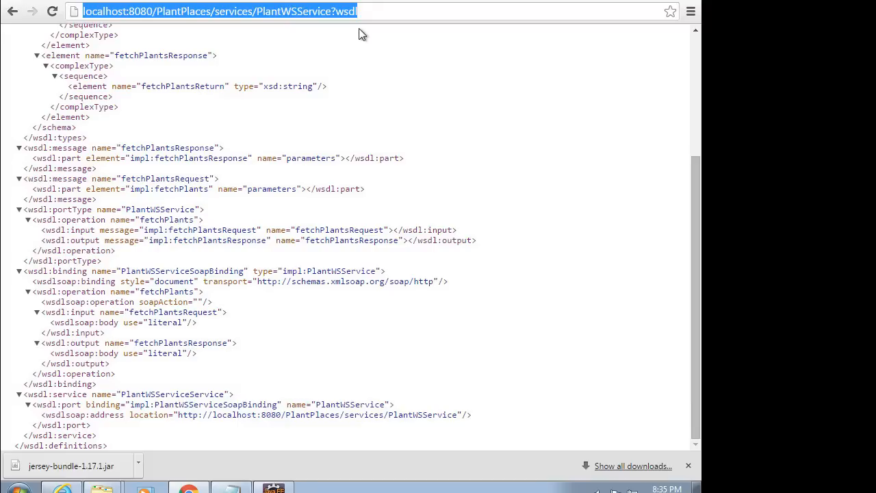
mouse_move(273, 487)
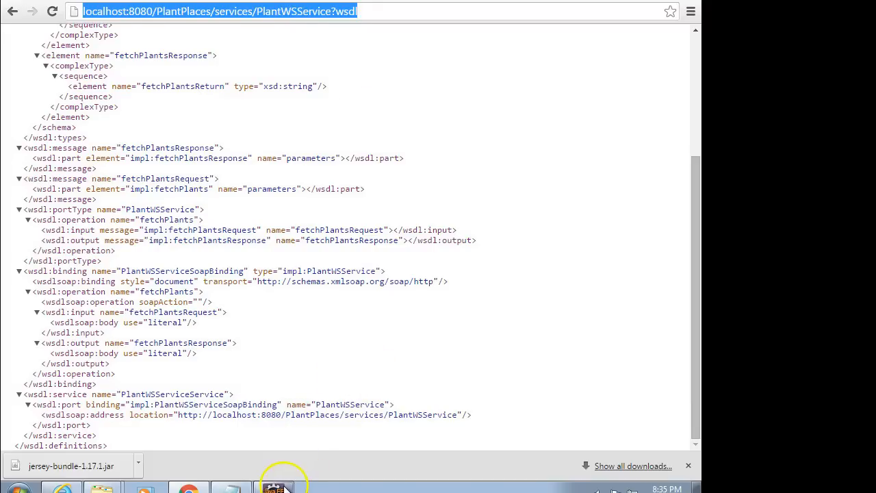
- Switch back to Eclipse and start the New Project wizard from the File menu
click(273, 487)
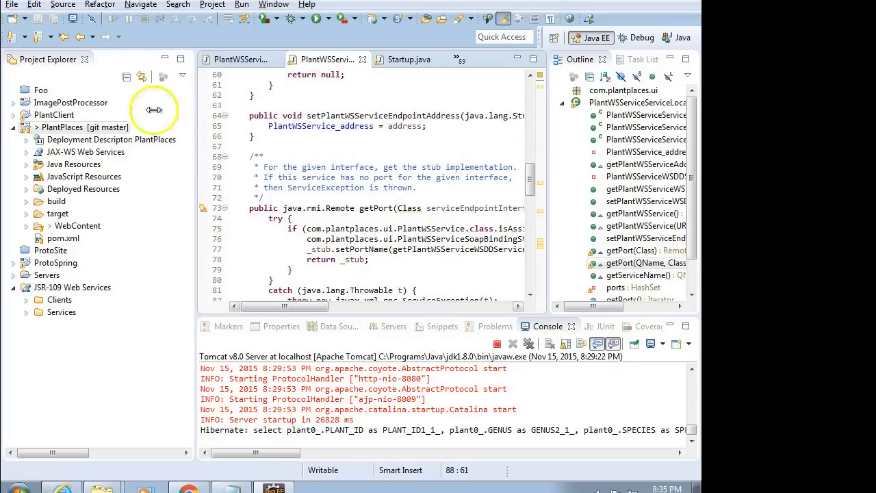
click(11, 4)
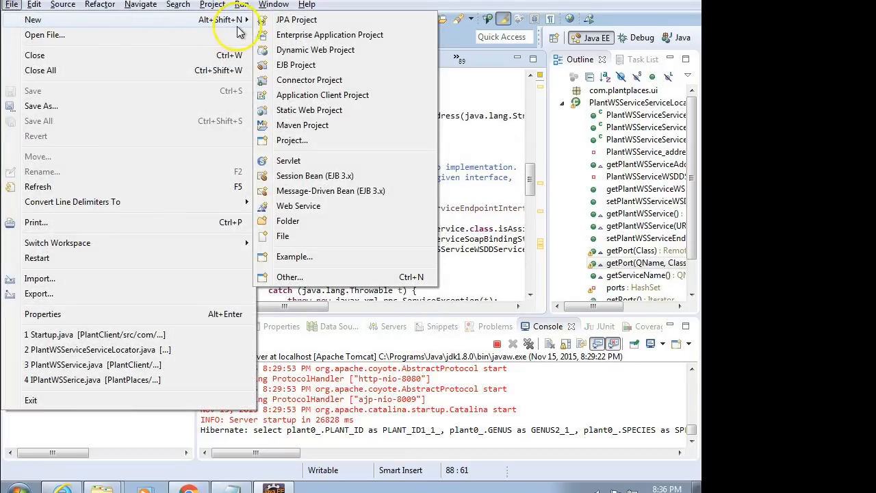
mouse_move(245, 29)
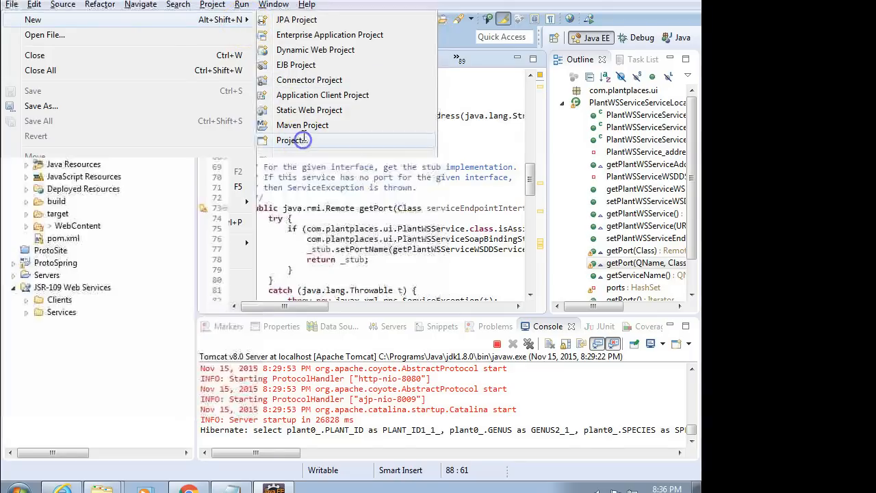
click(293, 140)
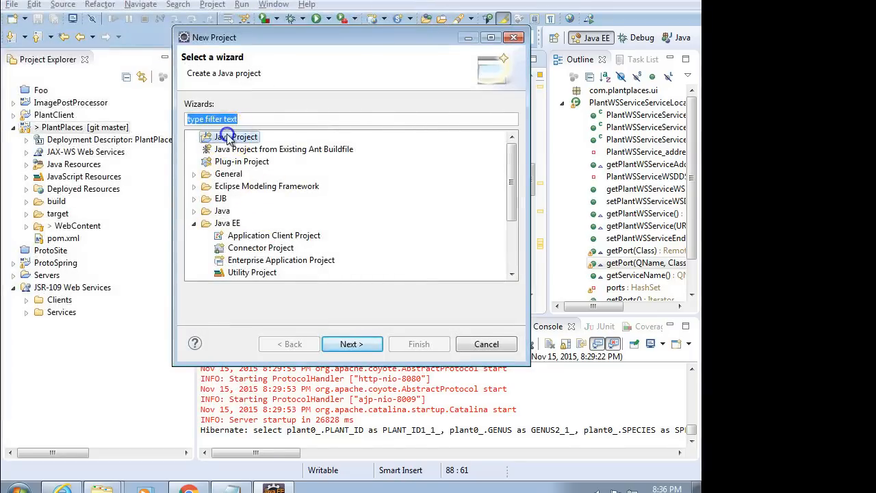
- Create a plain Java project named PlantWSClient with default build settings
click(352, 344)
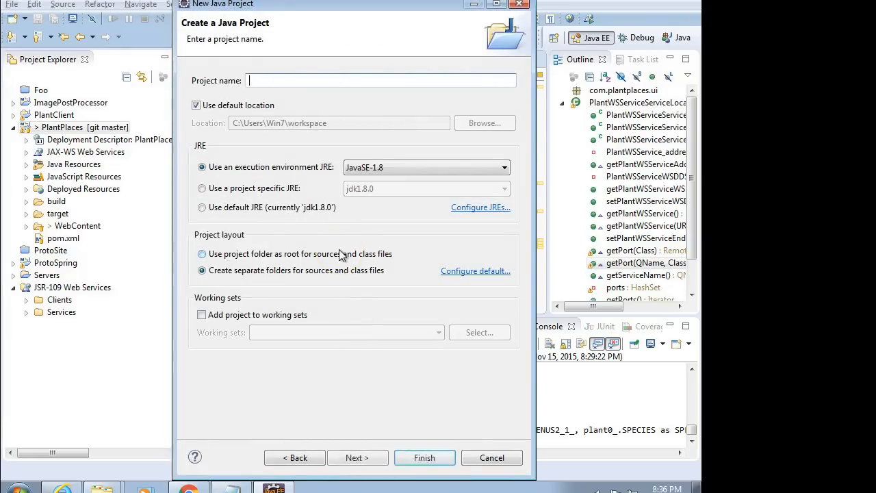
text(PlantWS)
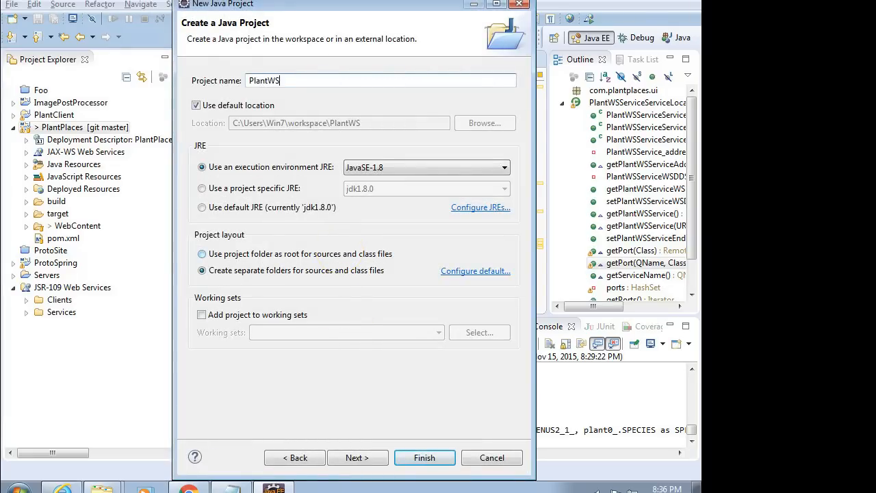
text(Client)
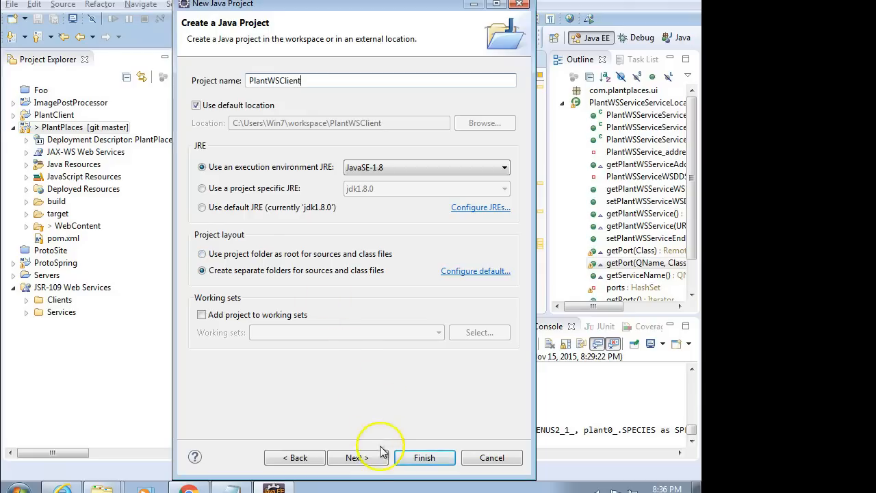
click(356, 458)
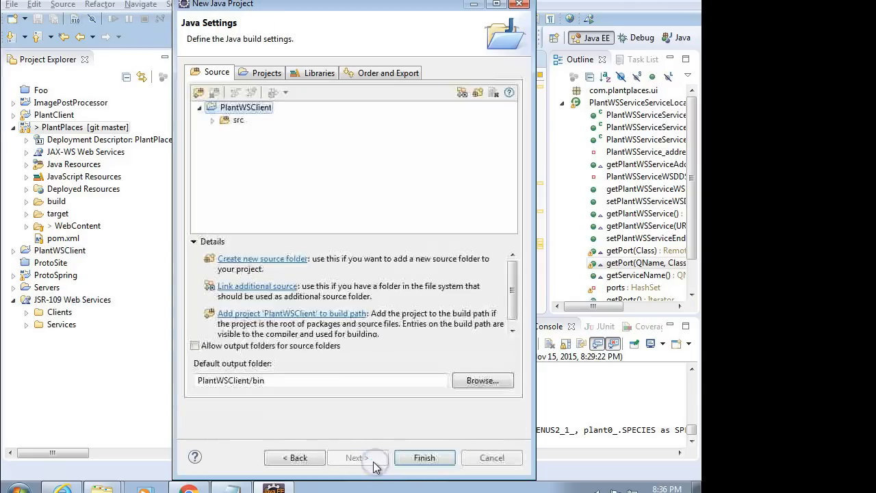
click(425, 457)
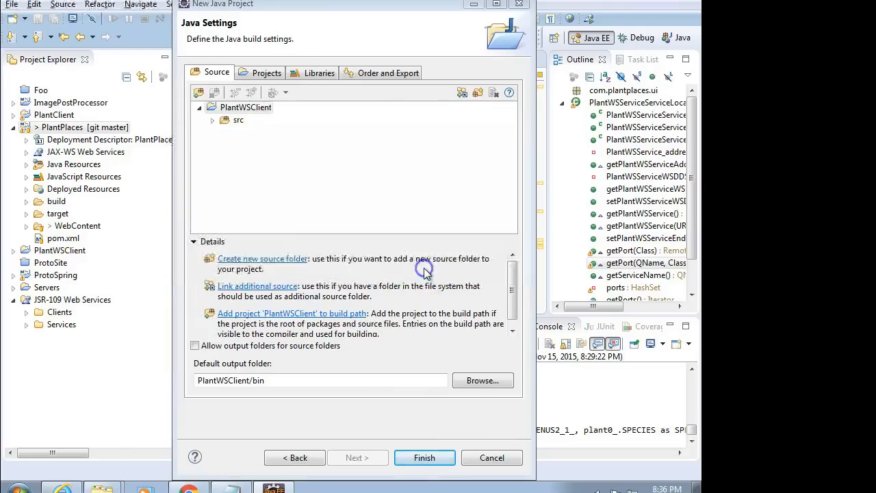
click(424, 458)
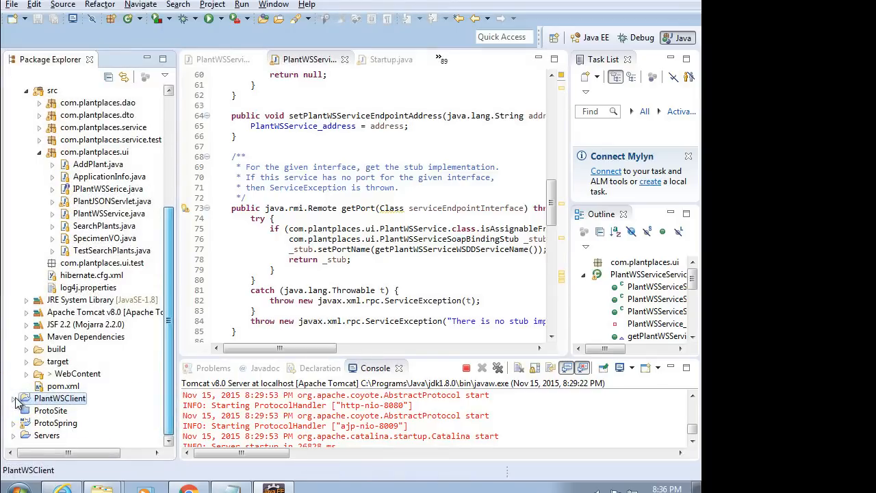
- Expand PlantWSClient to show src and JRE System Library, and collapse PlantPlaces
click(14, 398)
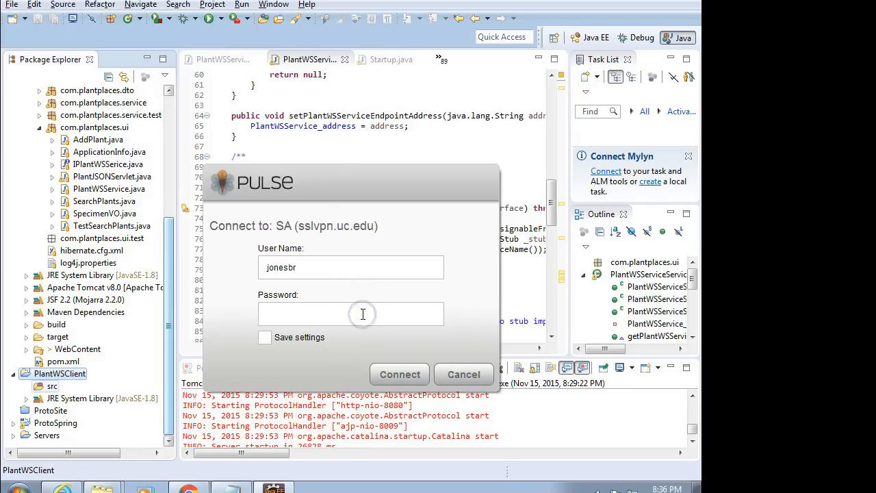
click(463, 375)
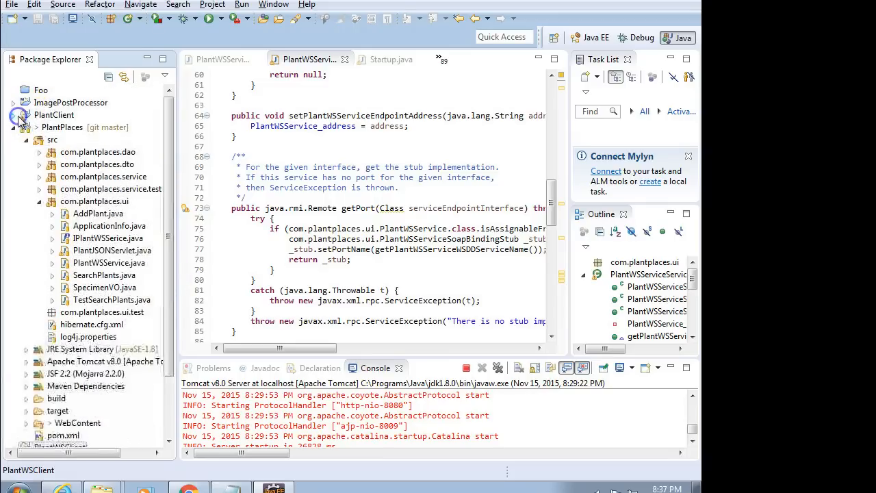
click(17, 115)
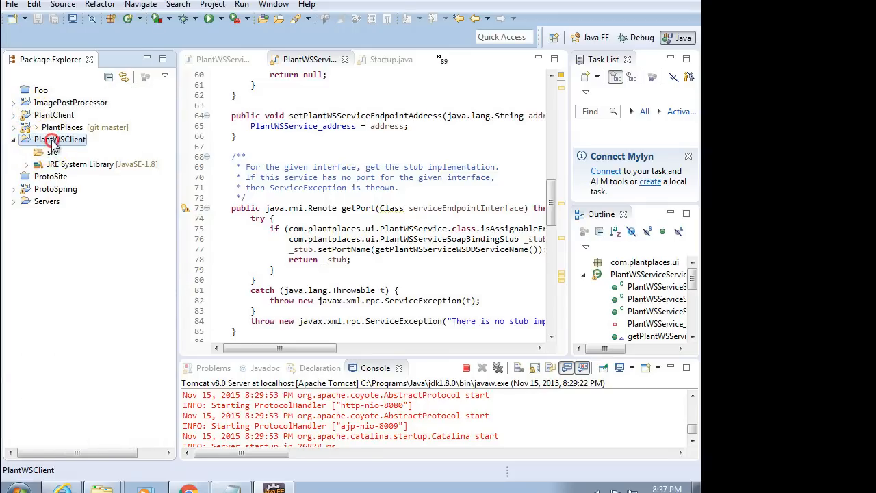
- From PlantWSClient's New > Other wizard, filter 'web s' and choose Web Service Client
right_click(61, 139)
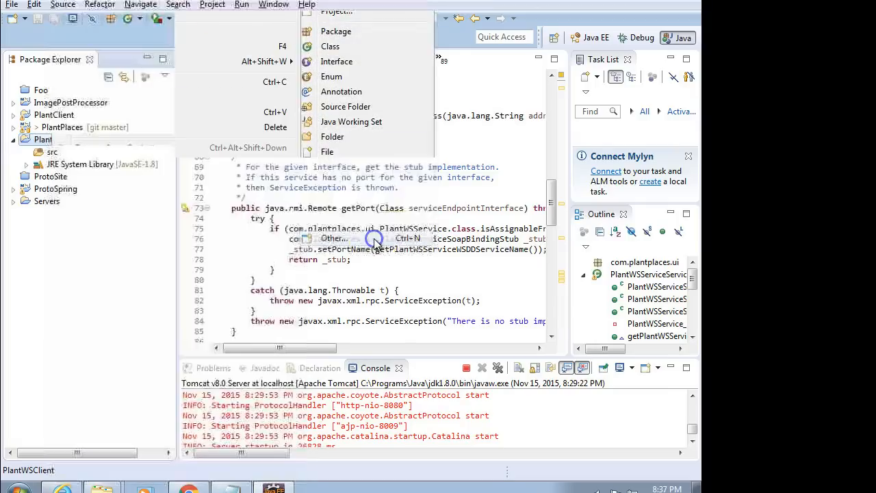
click(334, 238)
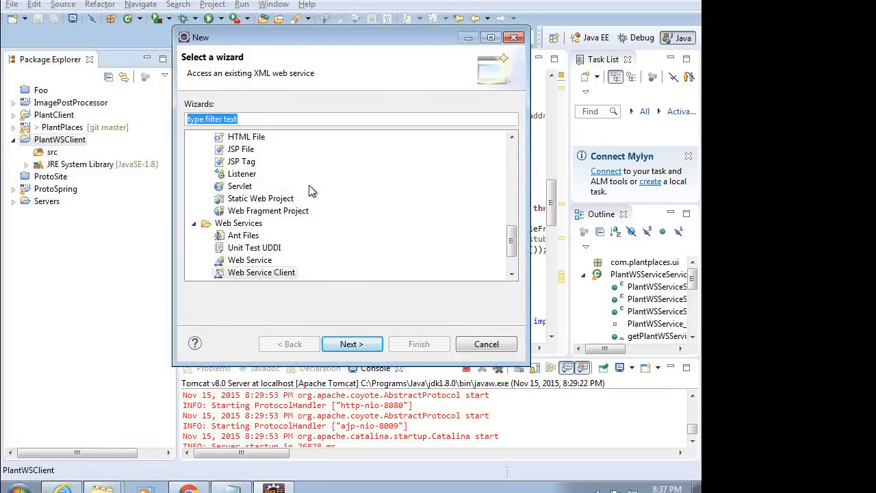
text(web s)
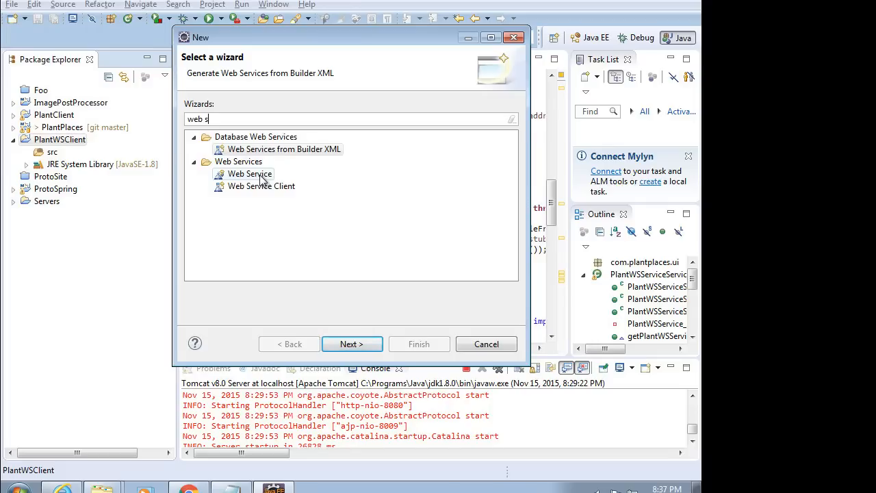
click(261, 186)
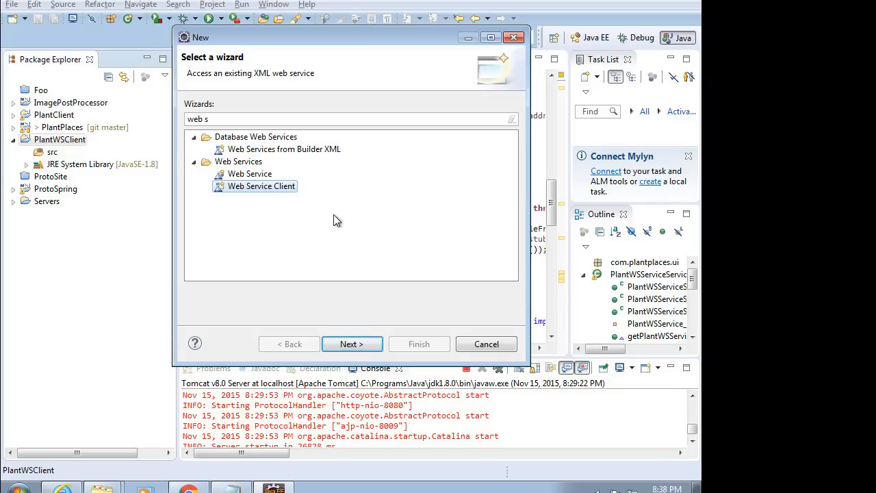
mouse_move(340, 306)
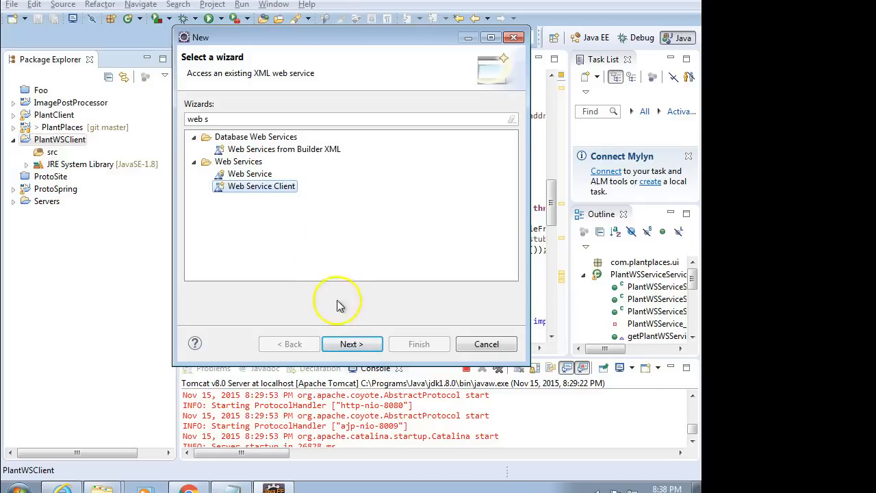
- Generate the web service client proxy into PlantWSClient/src with service monitoring enabled
click(351, 344)
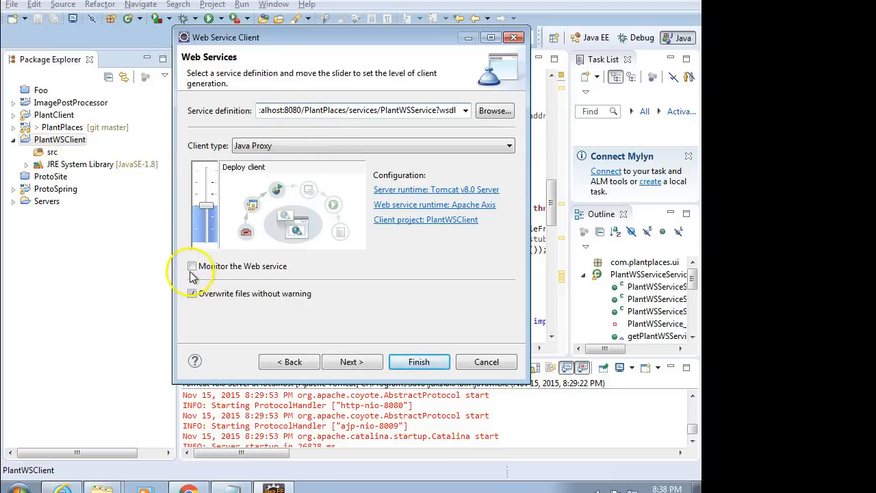
click(192, 266)
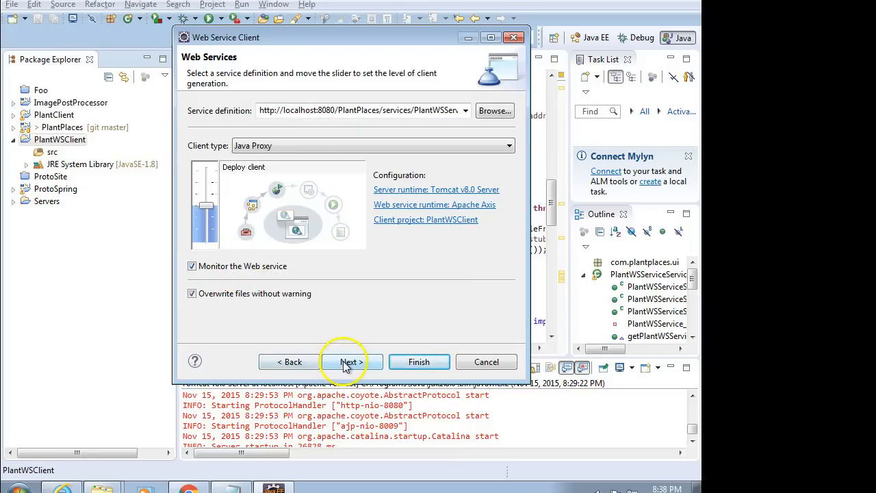
click(351, 361)
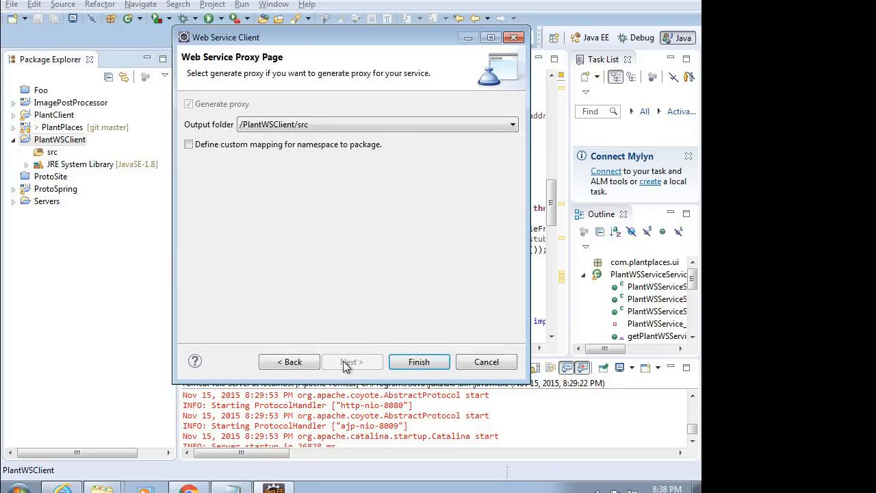
mouse_move(419, 362)
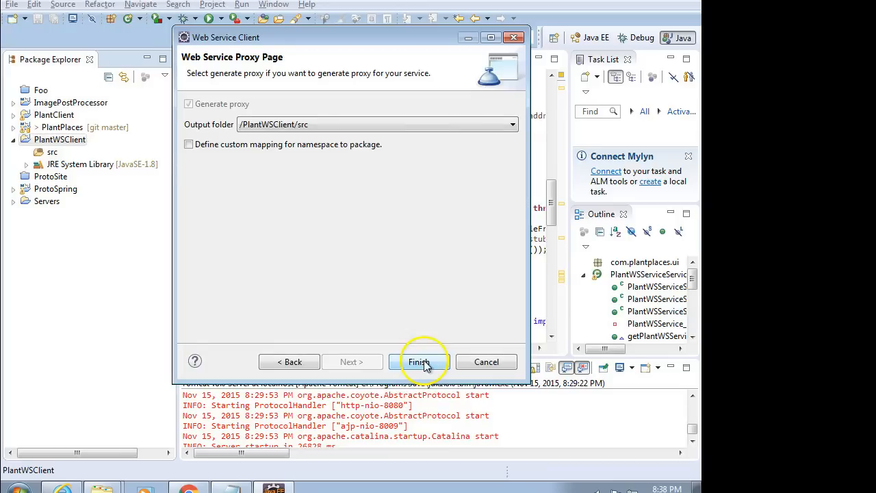
click(419, 362)
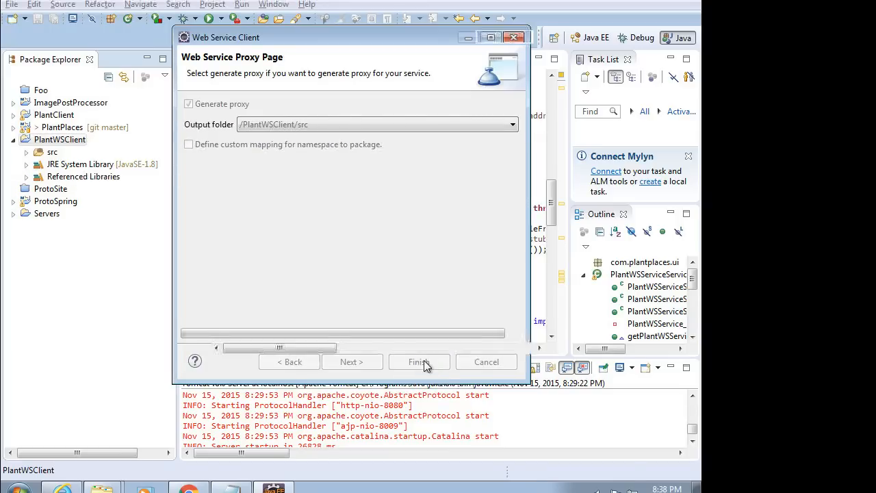
click(420, 362)
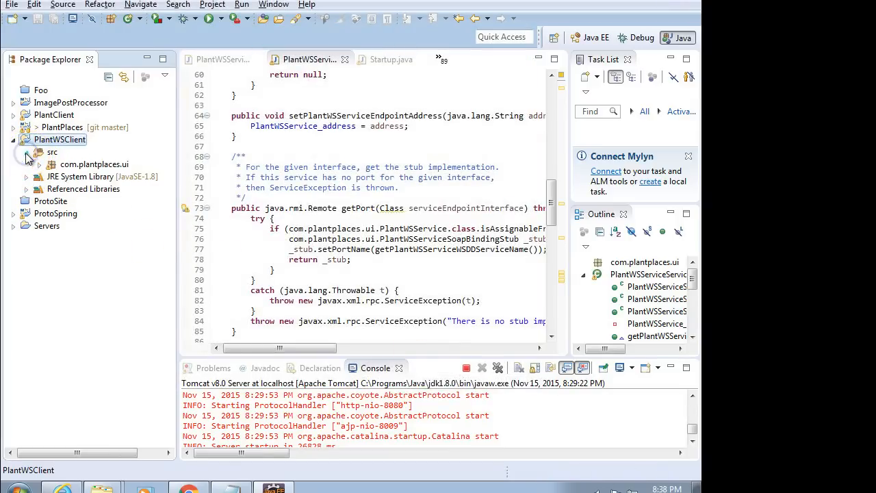
- Expand PlantWSClient's src to list the generated com.plantplaces.ui proxy classes
click(38, 165)
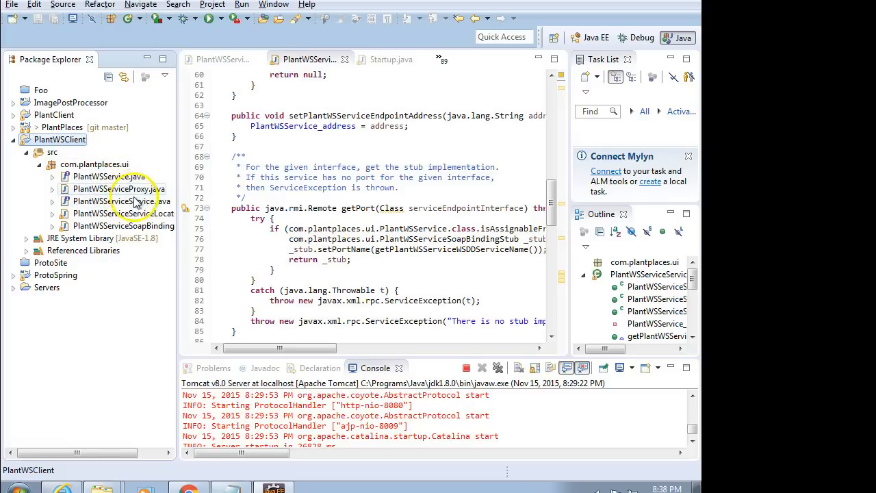
mouse_move(137, 207)
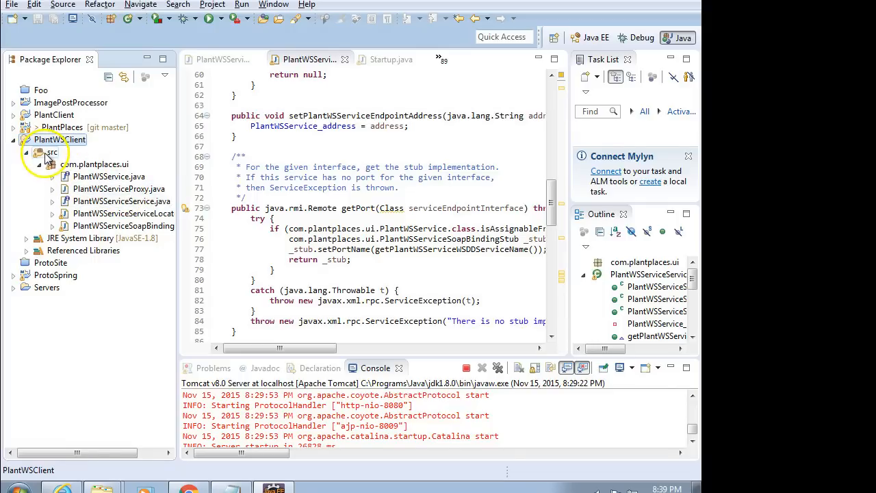
- Create a new class PlantClient in package com.plantplaces.client under src
right_click(52, 152)
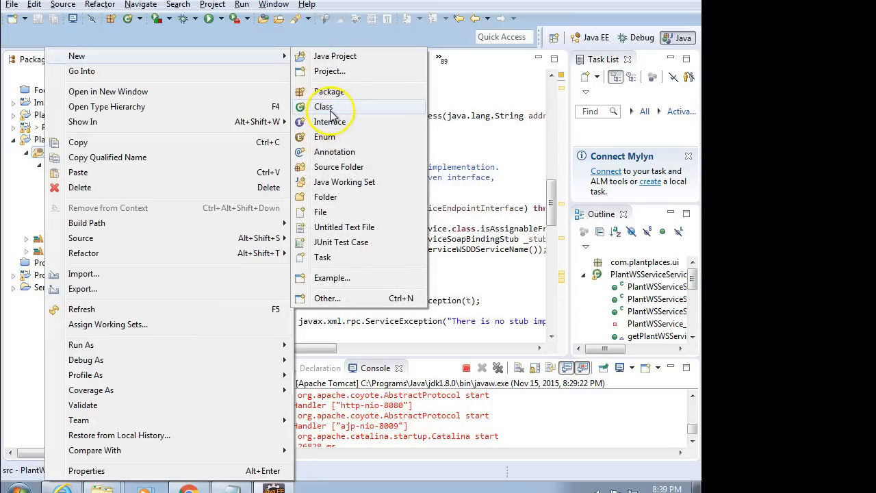
click(323, 107)
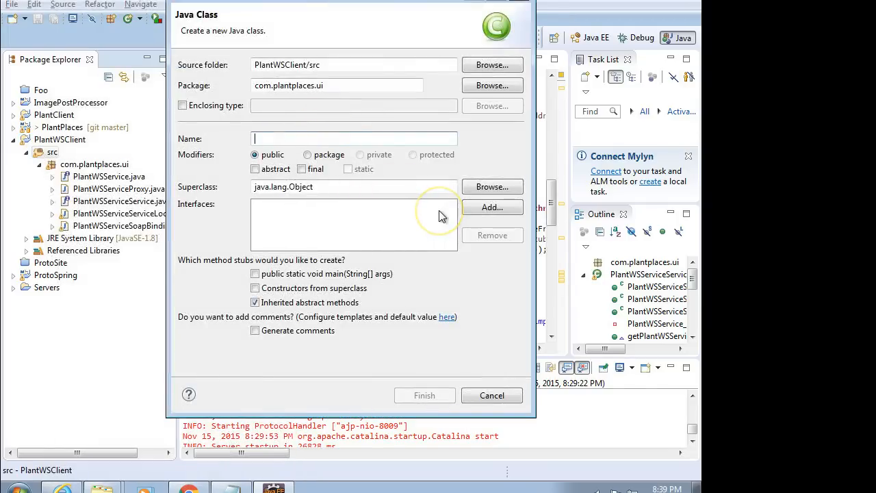
text(Pla)
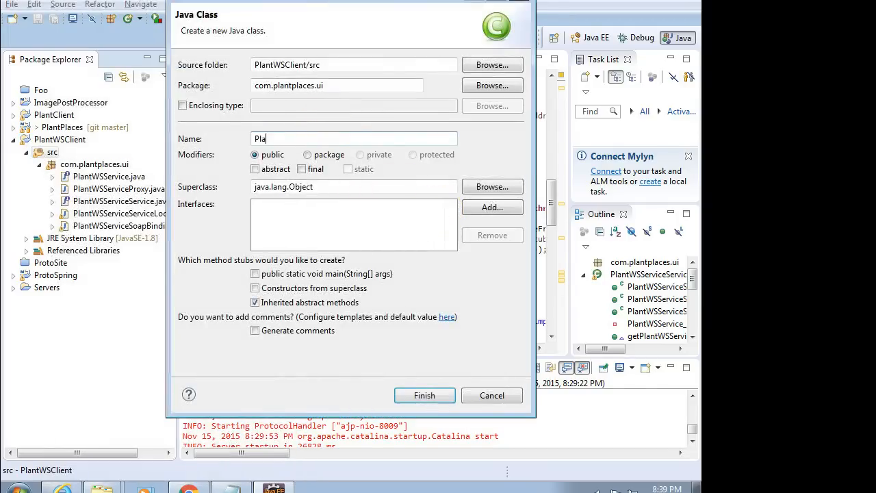
text(ntClient)
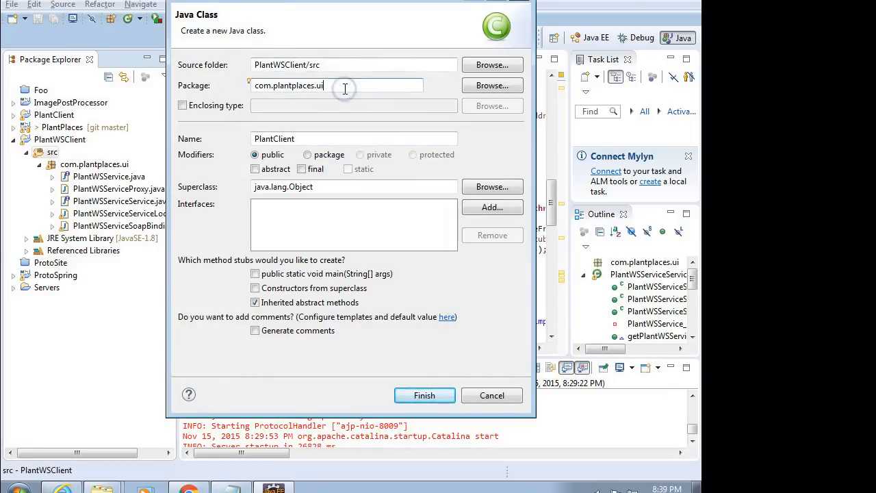
text(client)
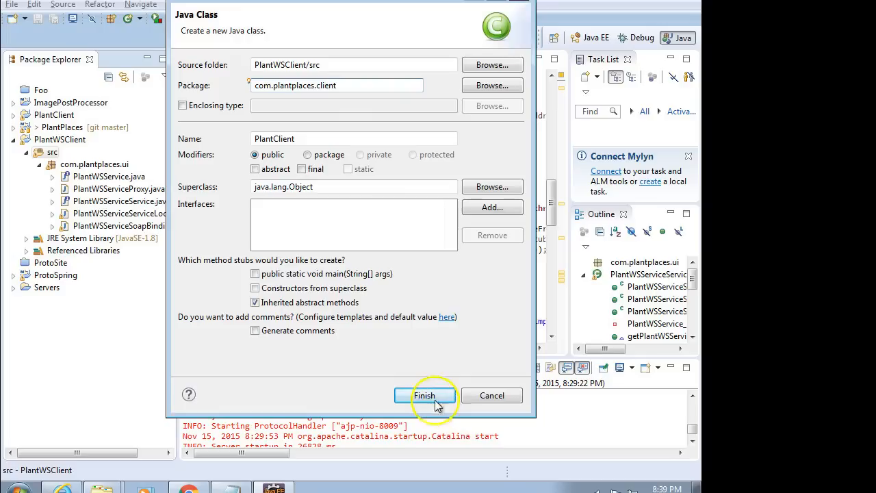
click(425, 395)
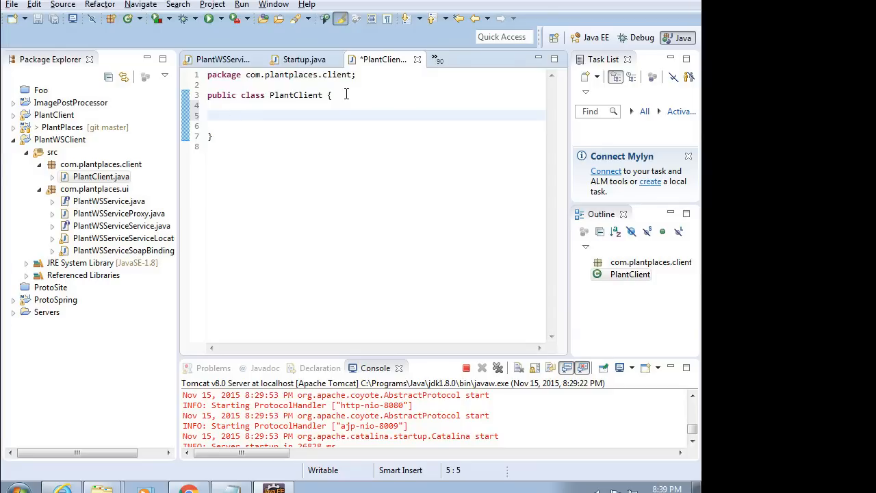
- Write the public static void main(String[] args) method signature in PlantClient
text(ps)
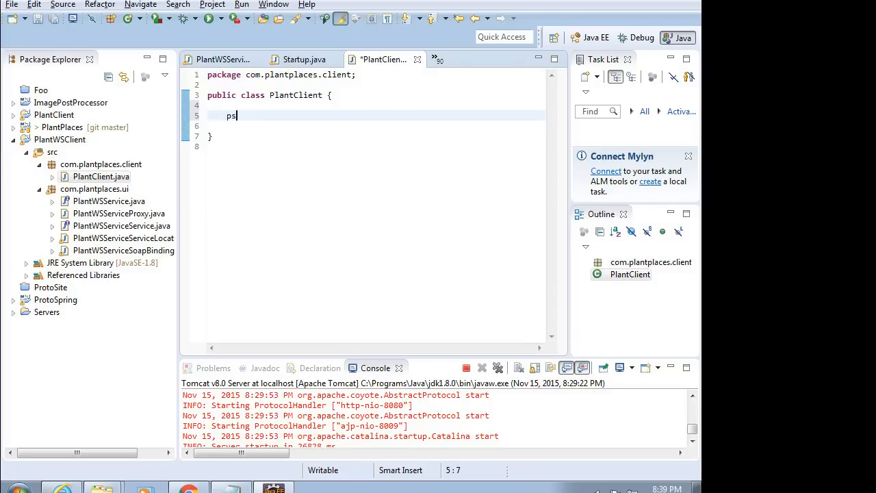
text(vm)
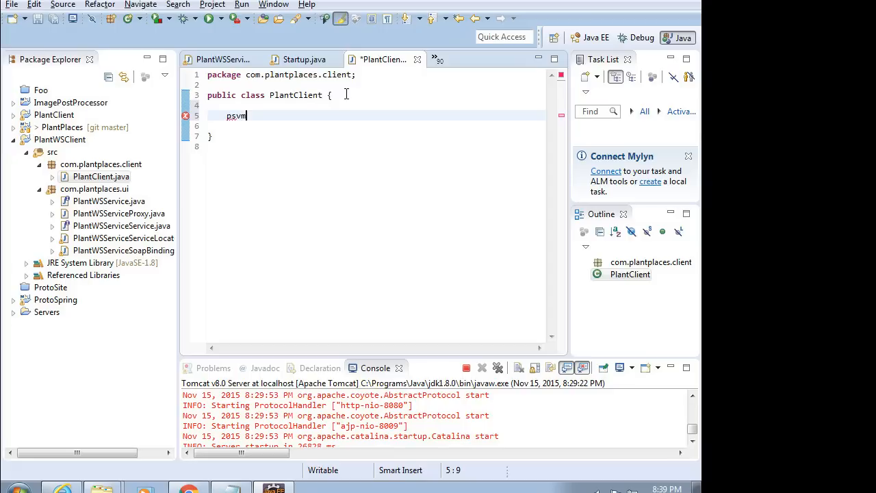
key(BackSpace)
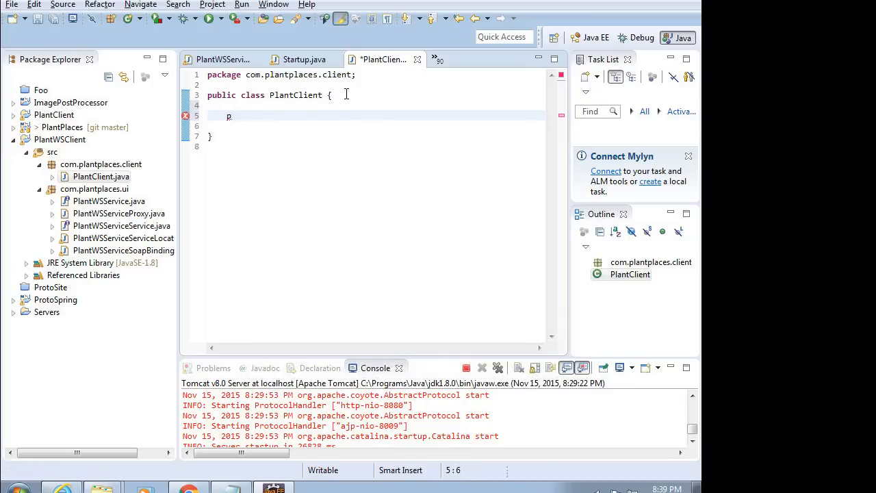
text(ublic sta)
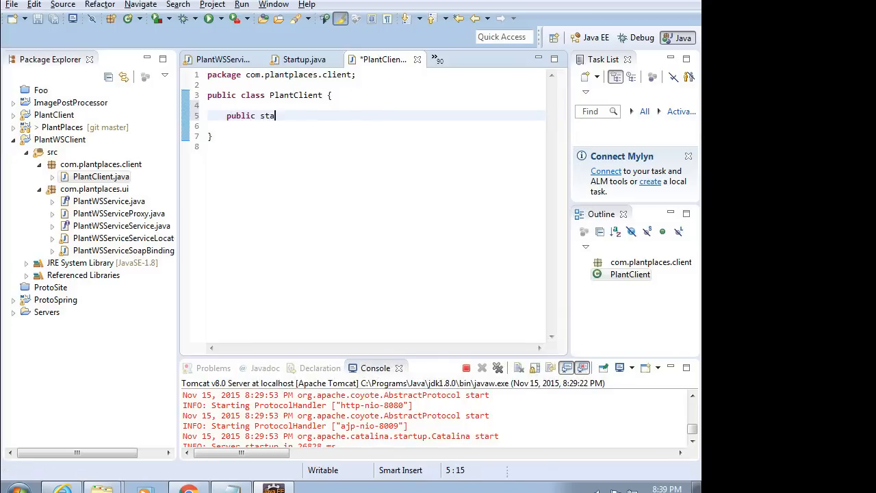
text(tic void main(St)
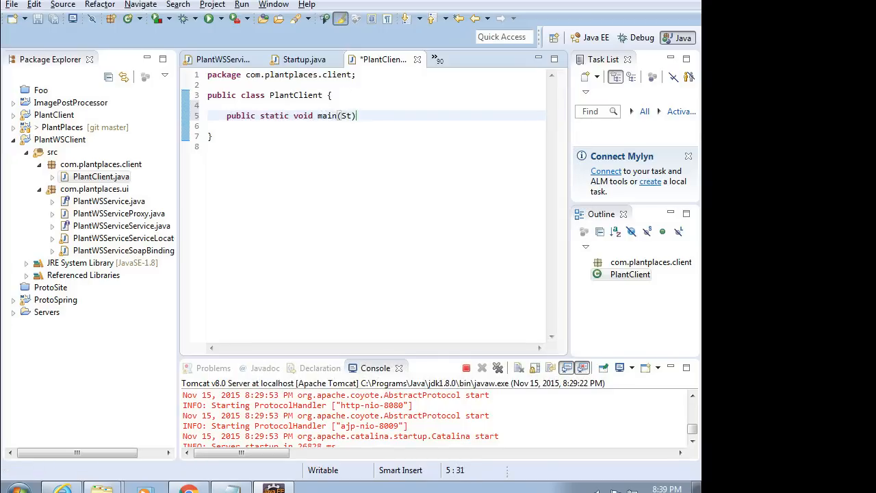
text(ring[] args)
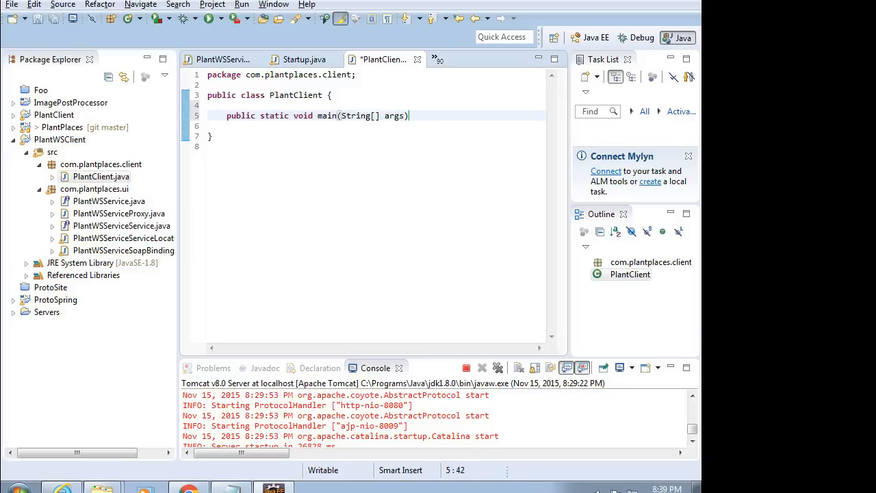
text("  ")
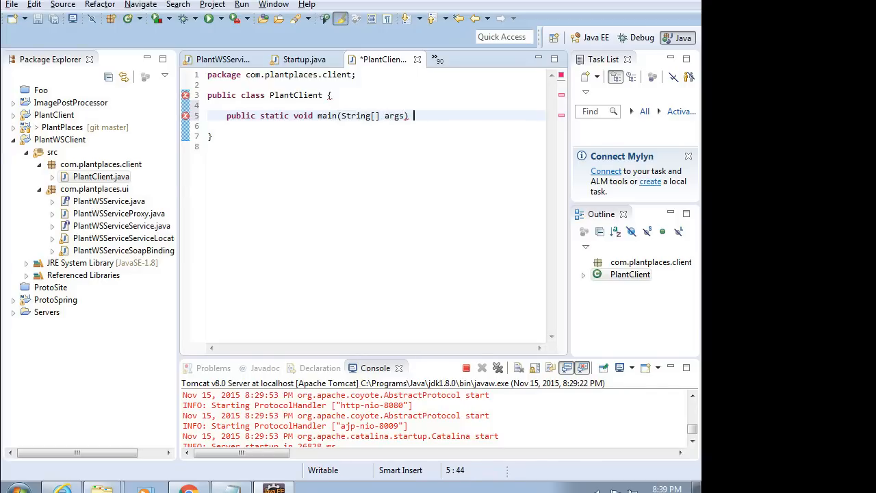
text({)
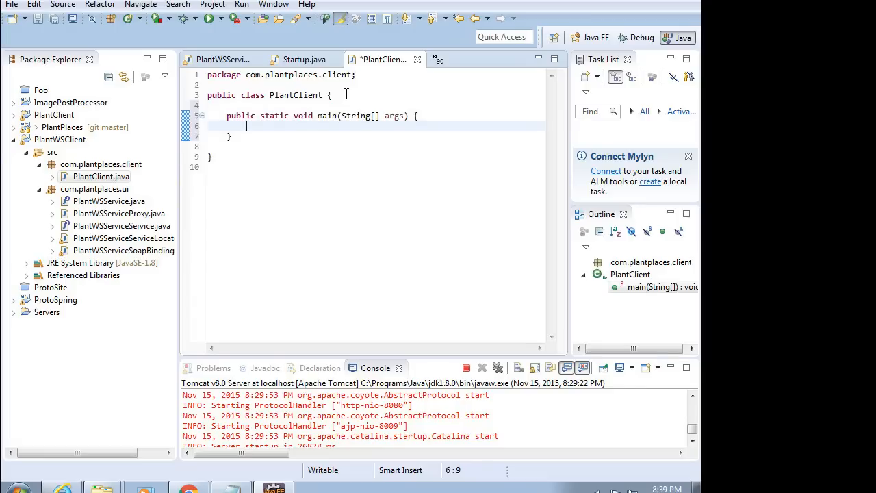
- Declare PlantWSServiceServiceLocator locator = new PlantWSServiceServiceLocator(); and begin a call on locator
text(PlantWSServiceServiceLoca)
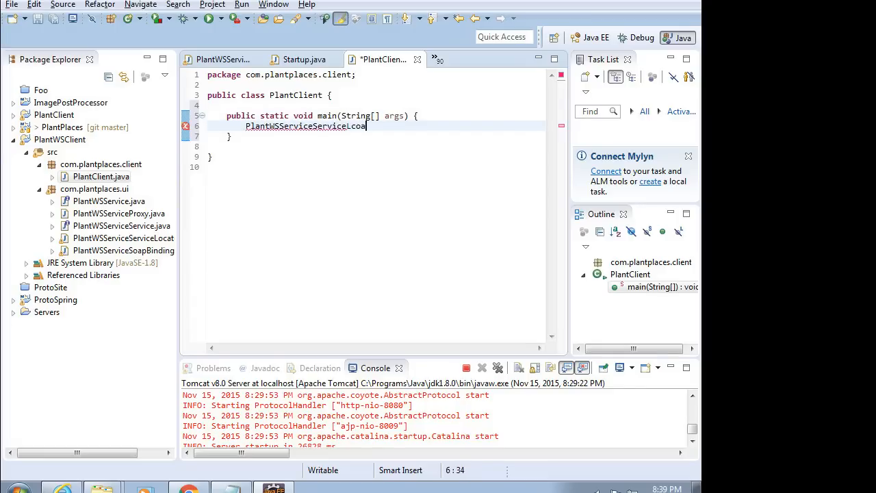
key(BackSpace)
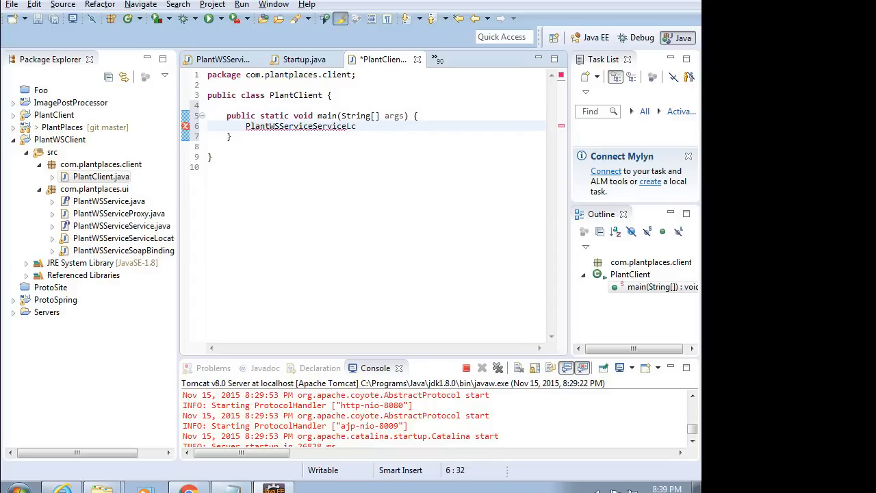
text(ocator)
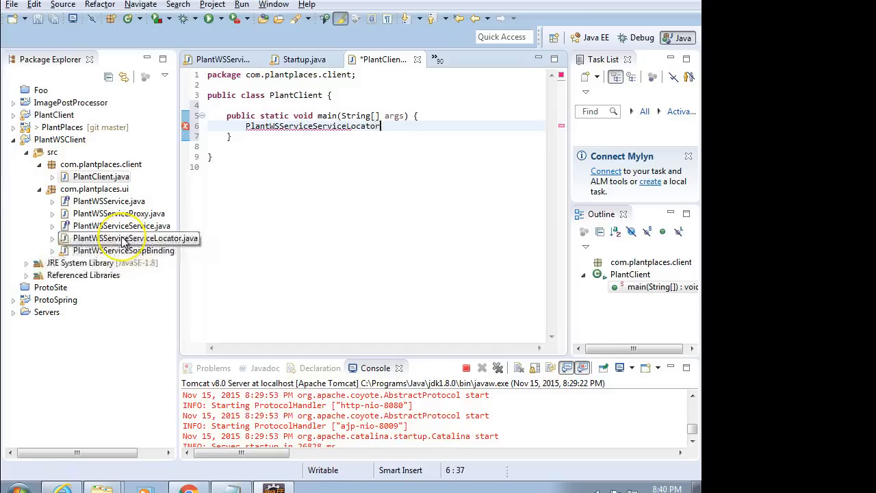
mouse_move(419, 173)
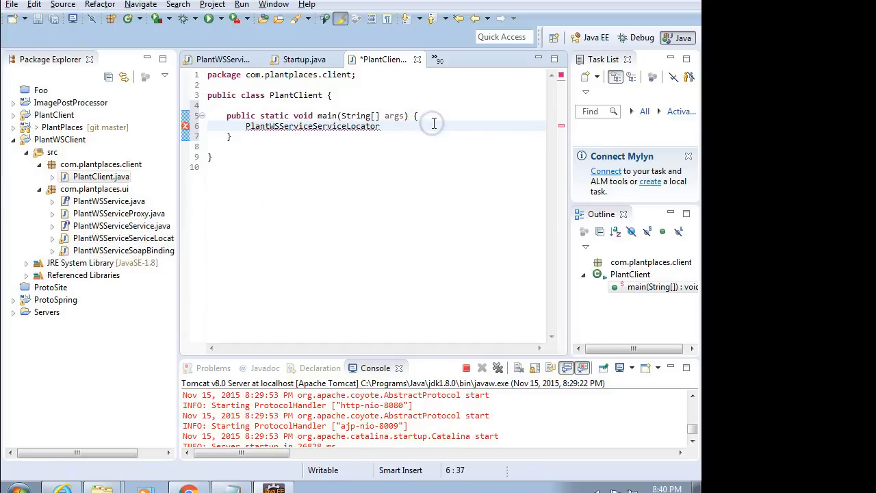
text(localo)
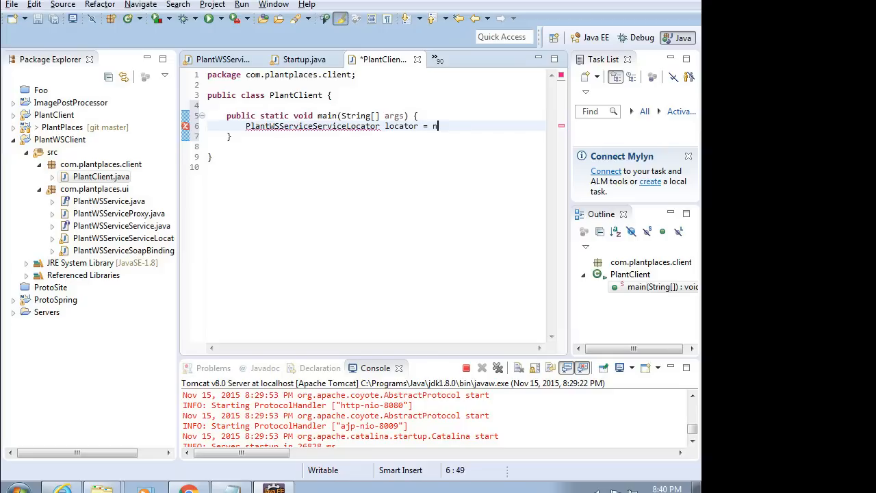
text(ew PlantWw)
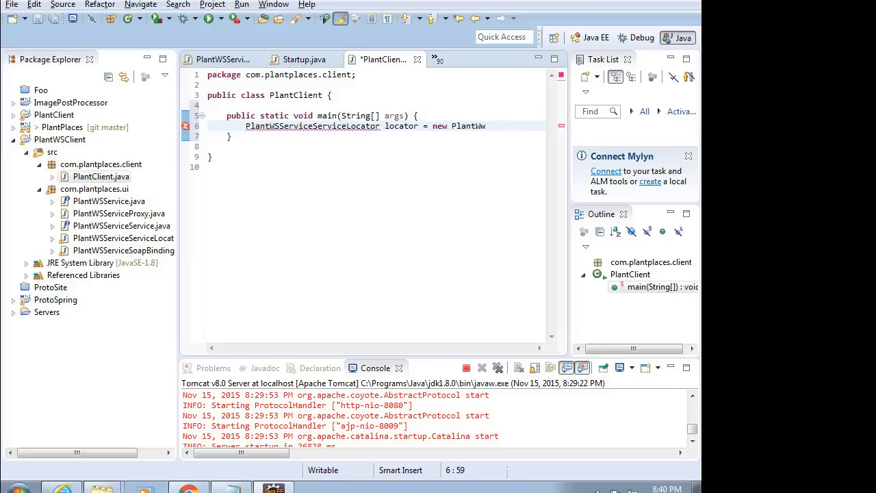
text(Ser)
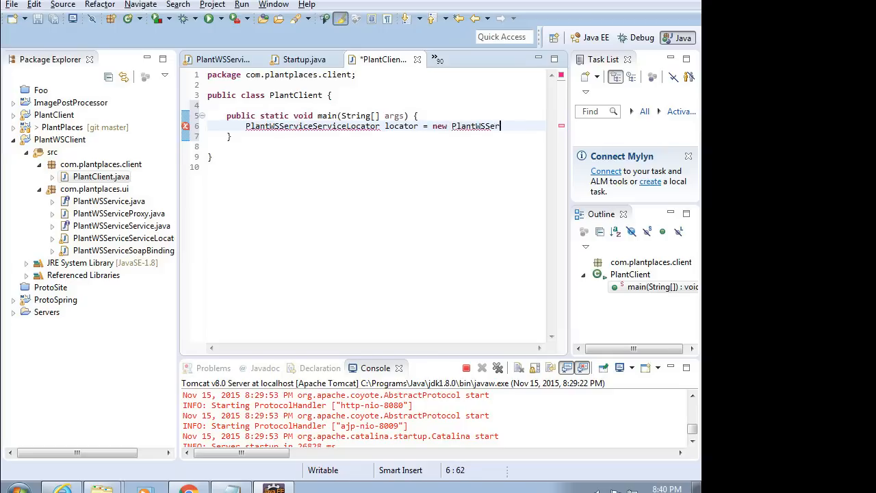
text(viceServic)
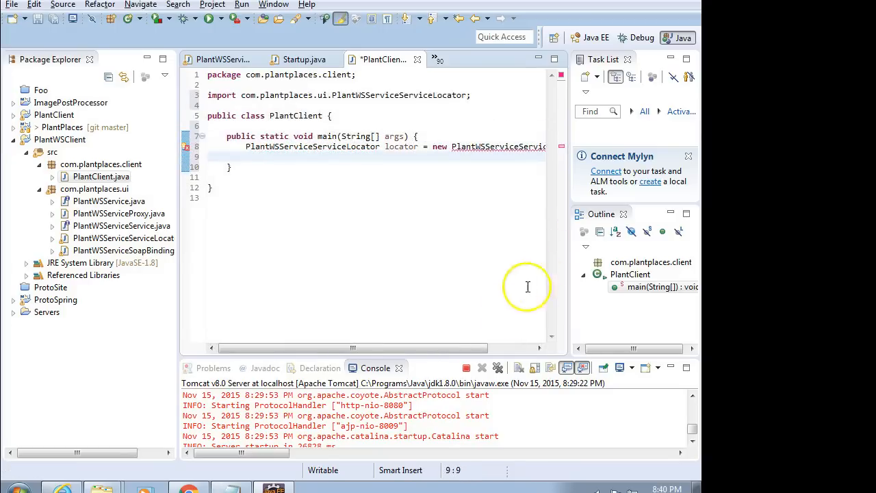
drag(354, 349, 510, 350)
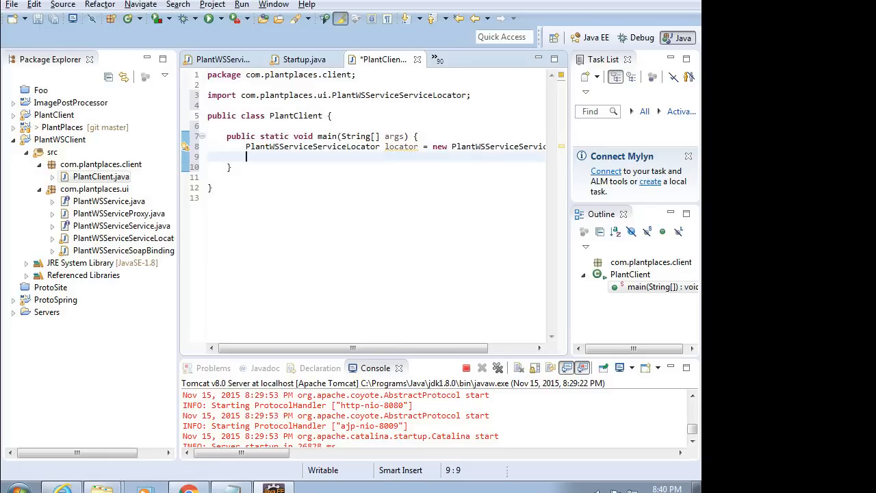
text(local)
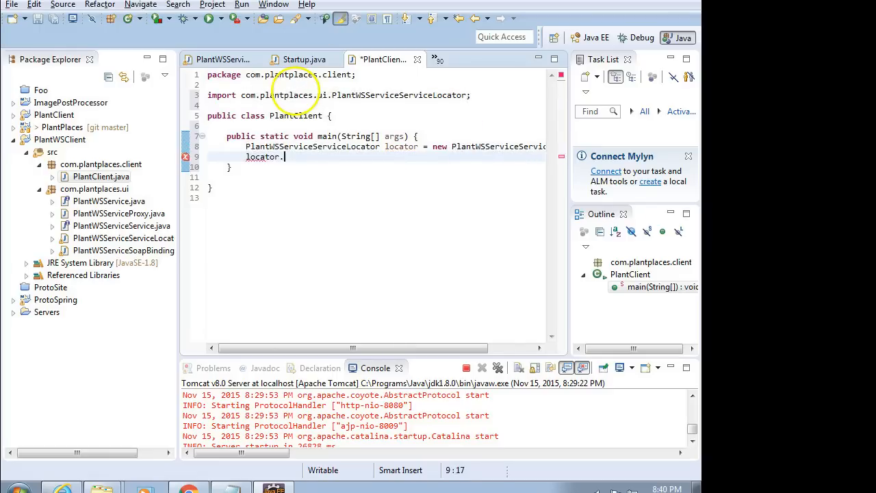
- Assign locator.getPlantWSService() to a PlantWSService variable and wrap it in try/catch for ServiceException
text(get)
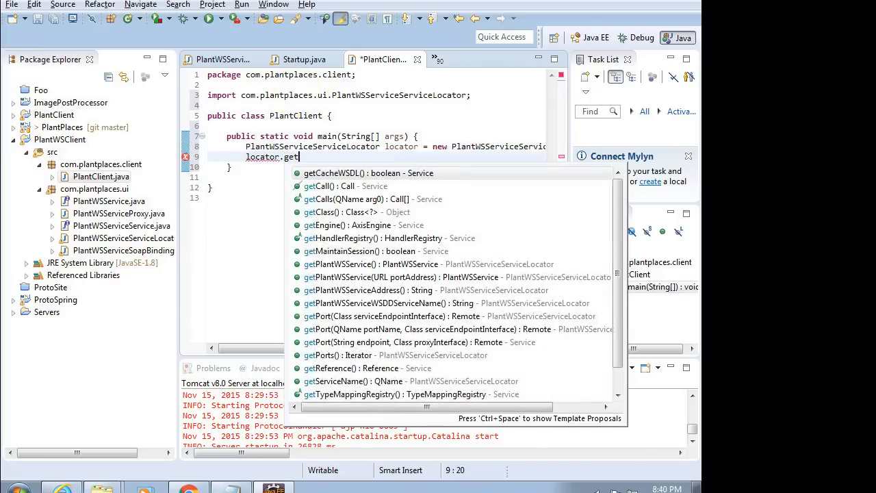
text(PlantWSService();)
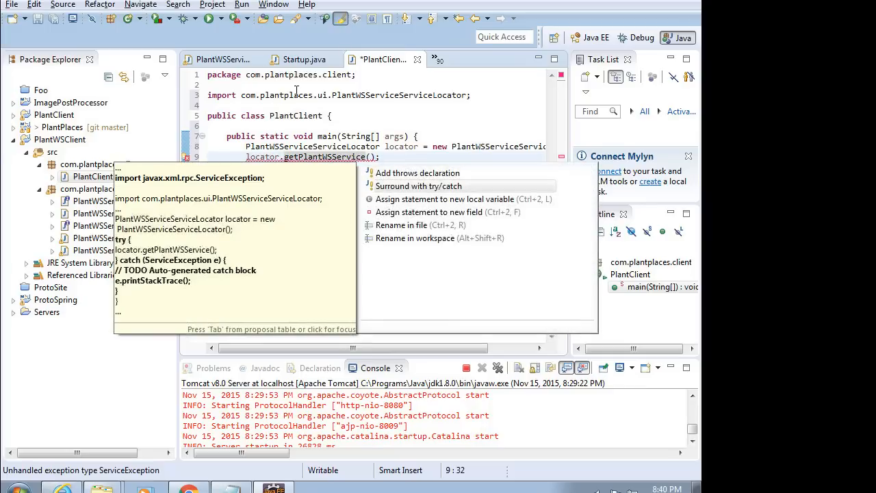
click(445, 211)
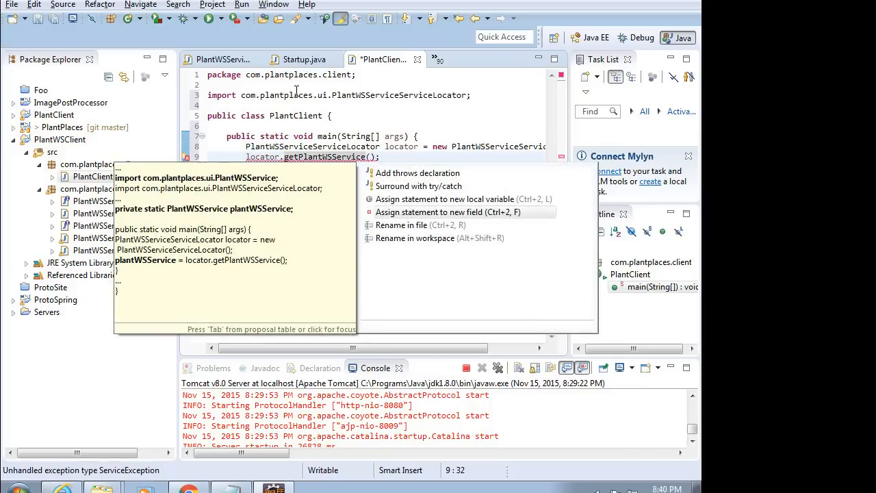
mouse_move(445, 198)
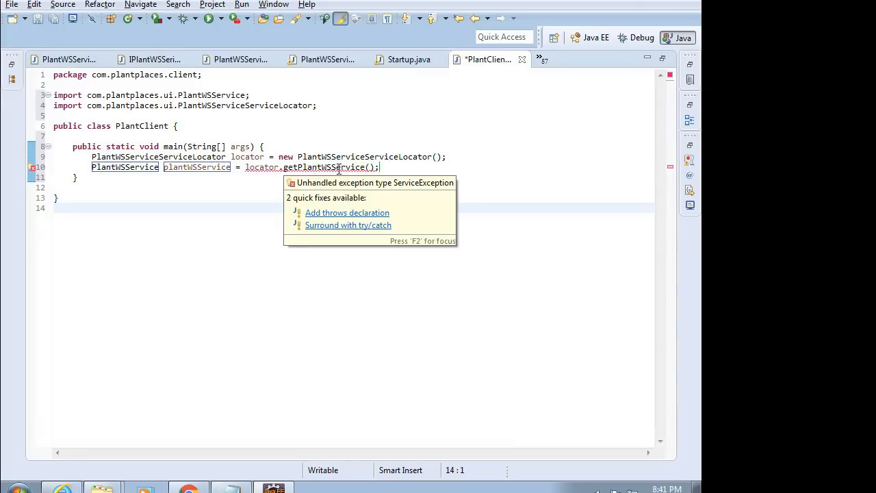
mouse_move(331, 230)
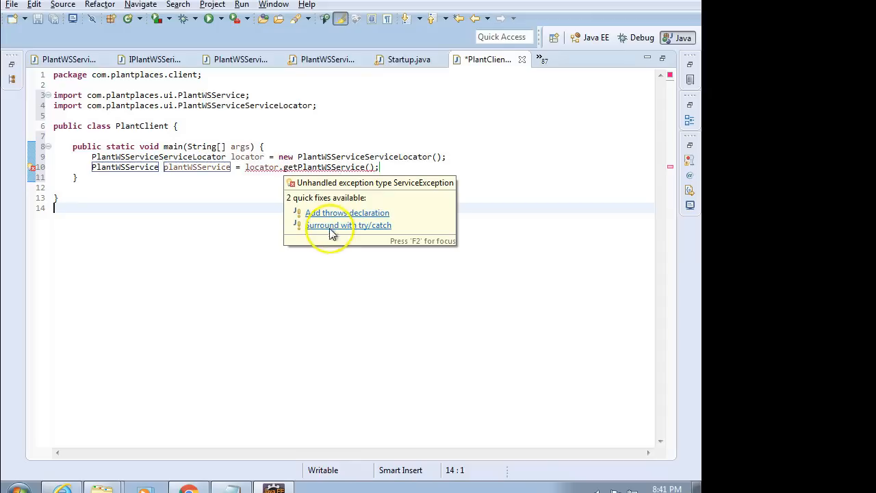
click(347, 225)
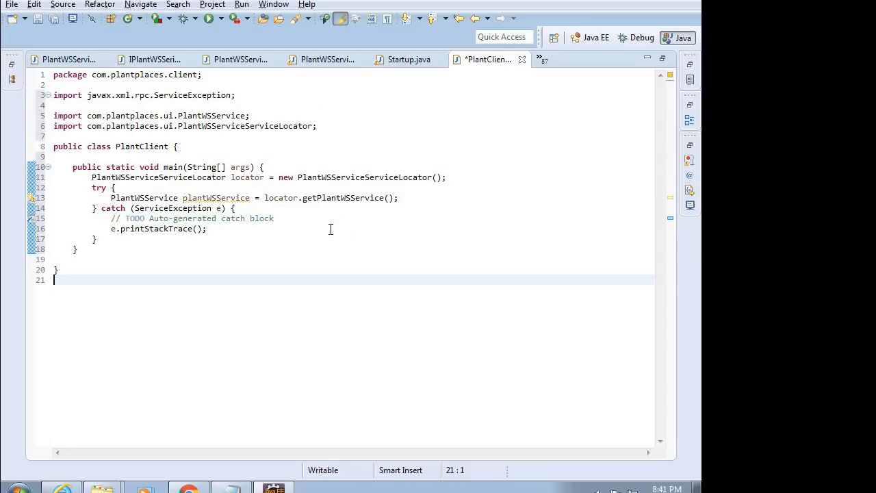
- Start a JOptionPane.showMessageDialog call in the catch block with null as parent component
click(267, 227)
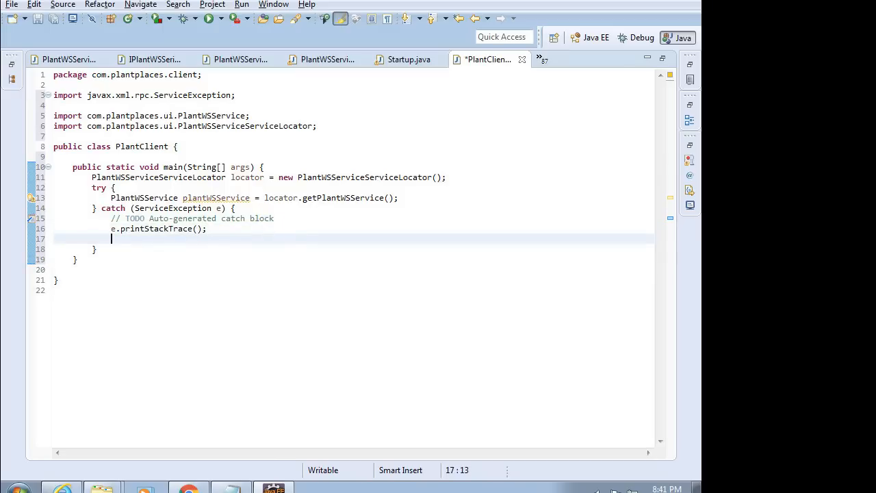
text(JOpa)
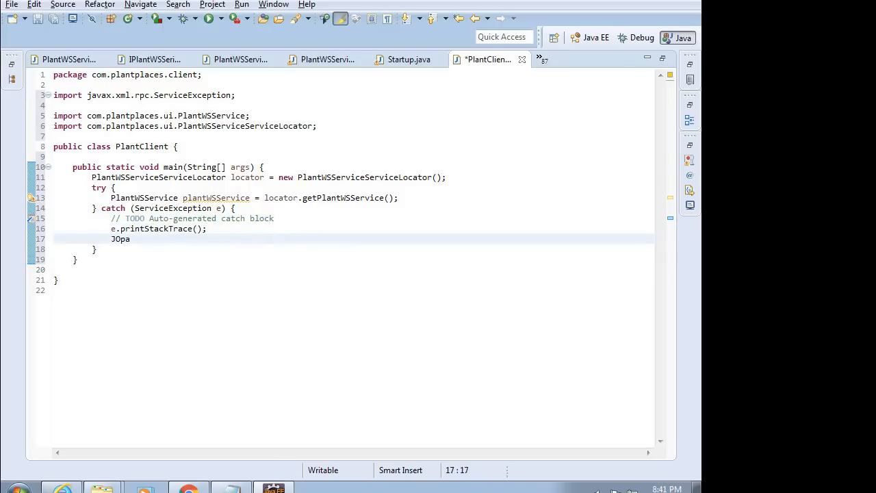
key(BackSpace)
text(tionPane.show)
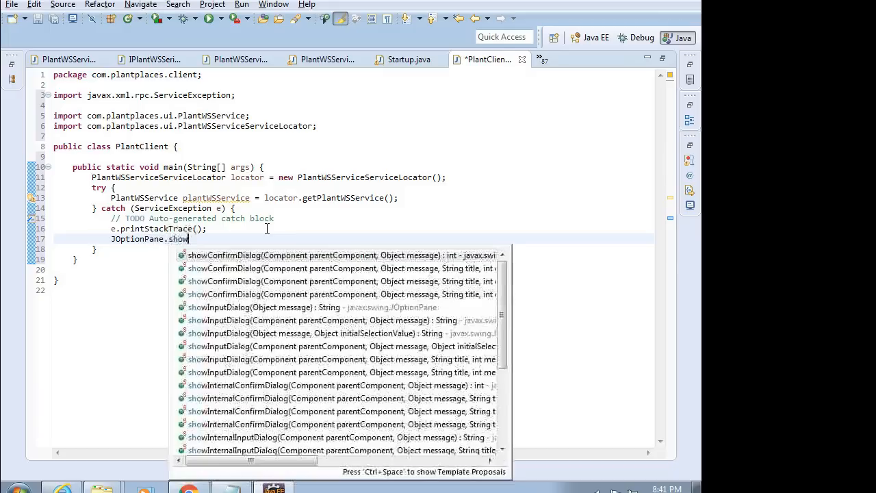
text(Me)
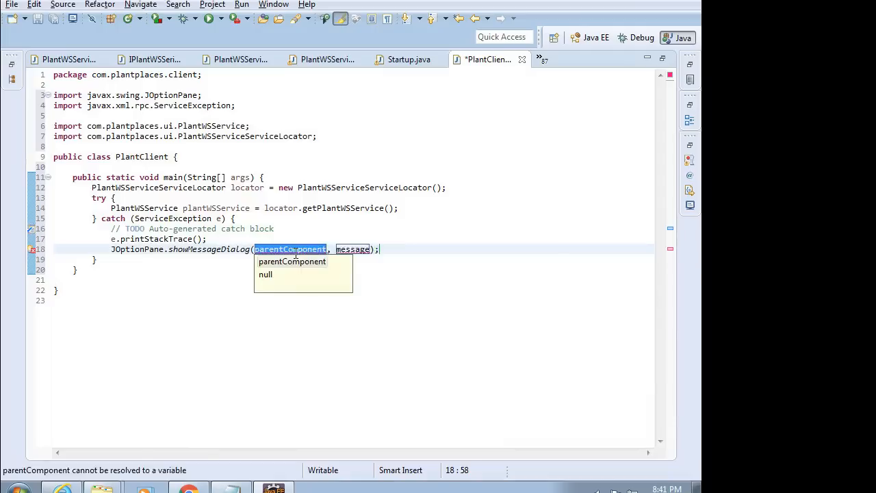
click(266, 273)
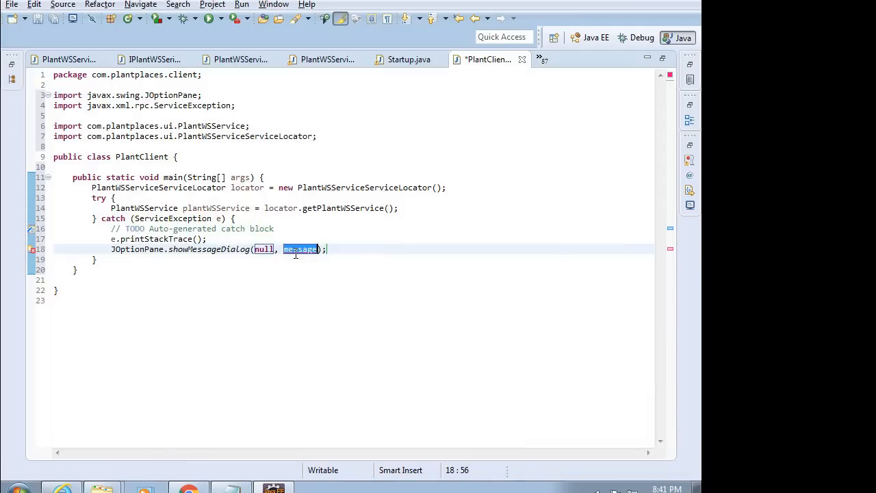
- Complete the dialog message as "Unable to reach service: " + e.getMessage() and return to the service call
text(Unable to reach servic)
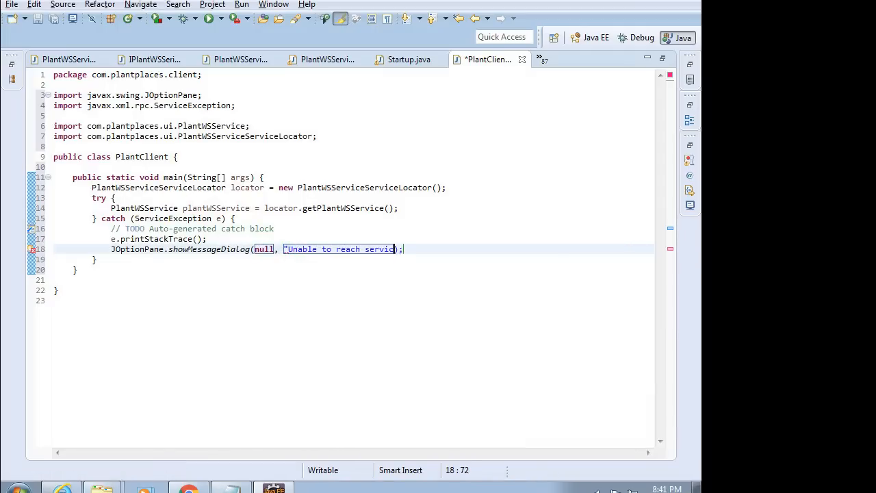
text(: ")
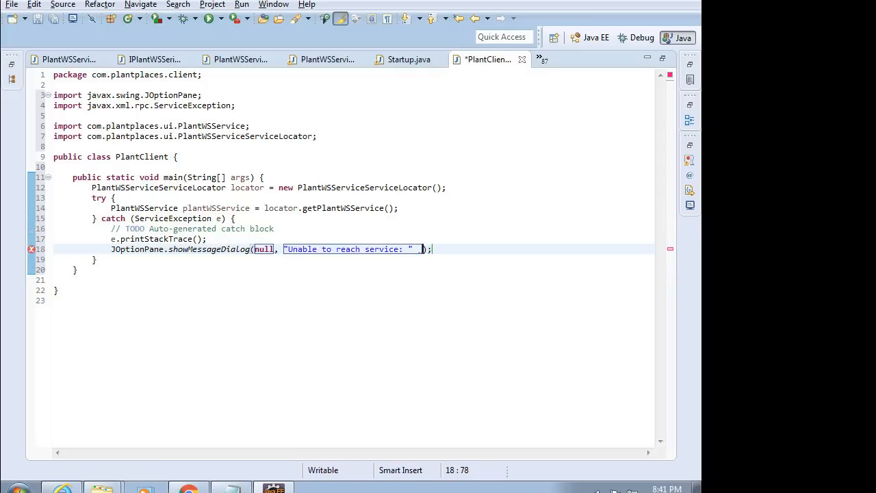
text(+ e.getMessage()
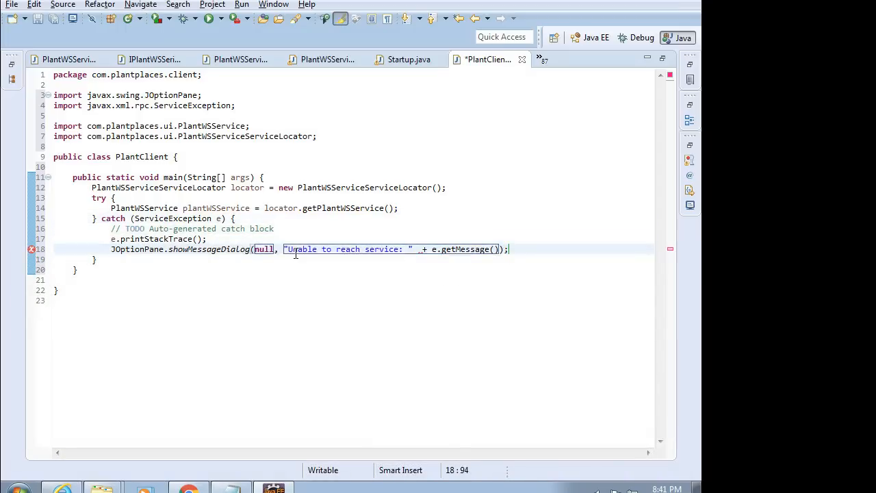
key(Return)
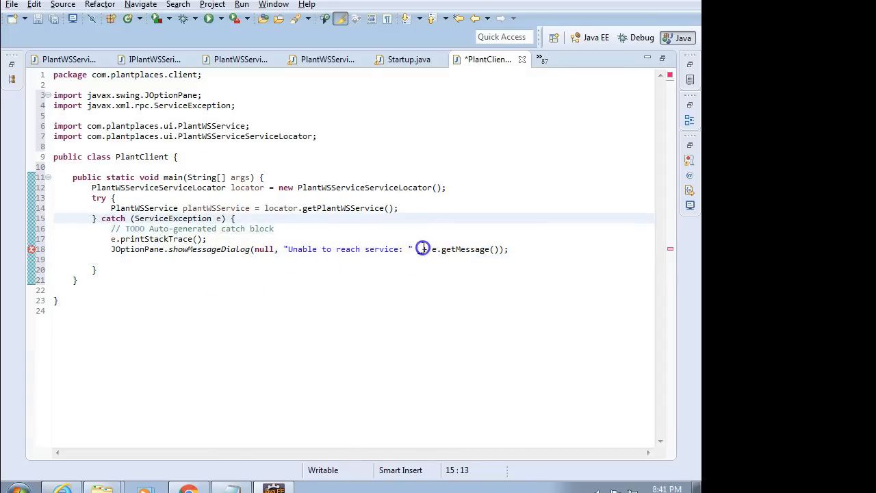
click(422, 249)
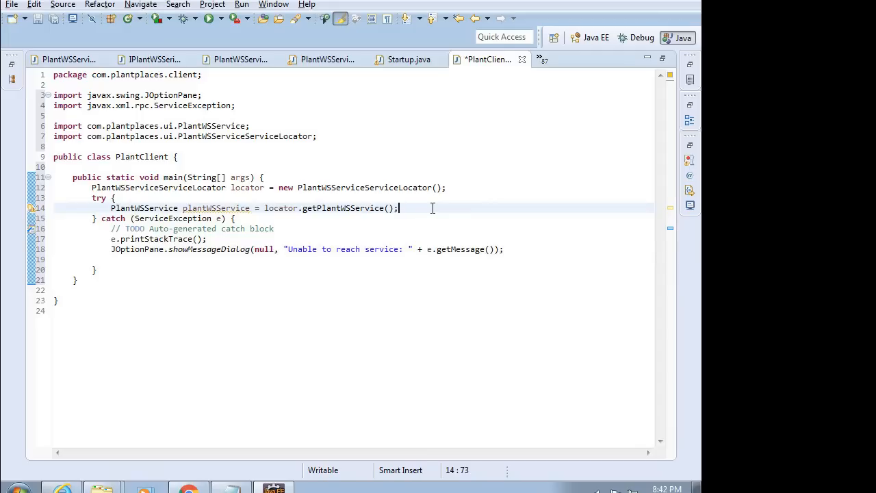
- Add plantWSService.fetchPlants(plantName) after the service lookup, with a blank line above it
text(plantWSService.)
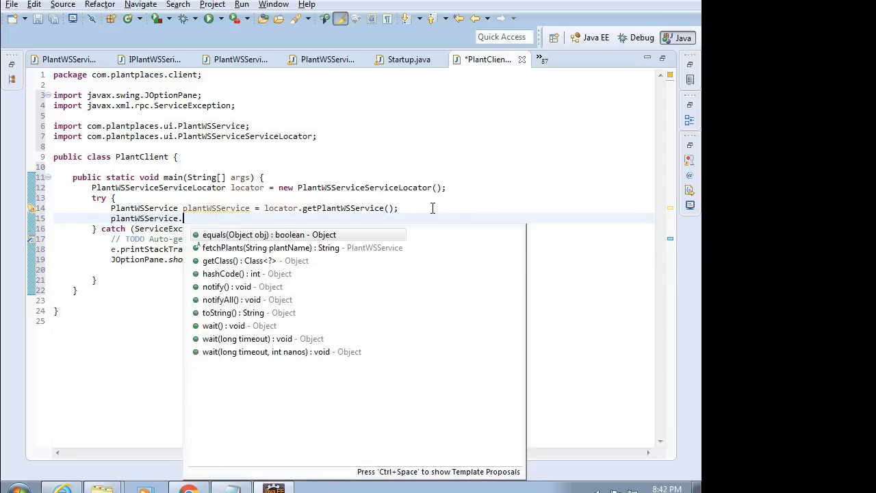
mouse_move(435, 213)
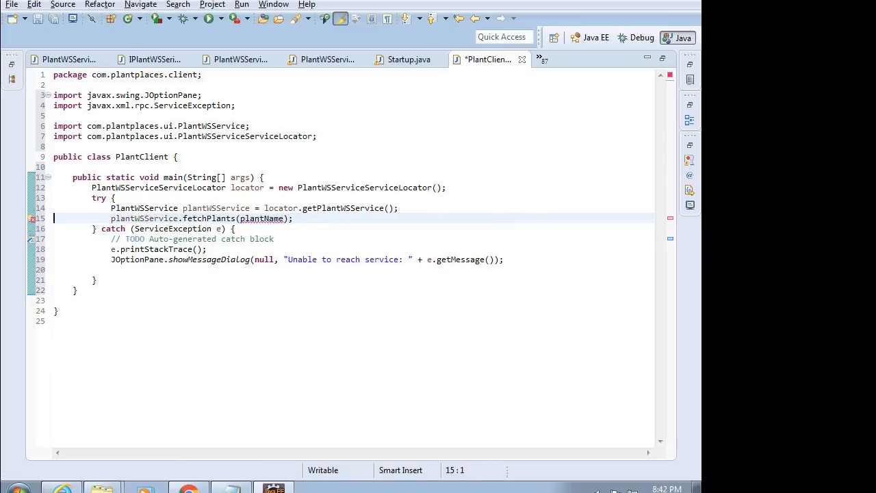
key(Return)
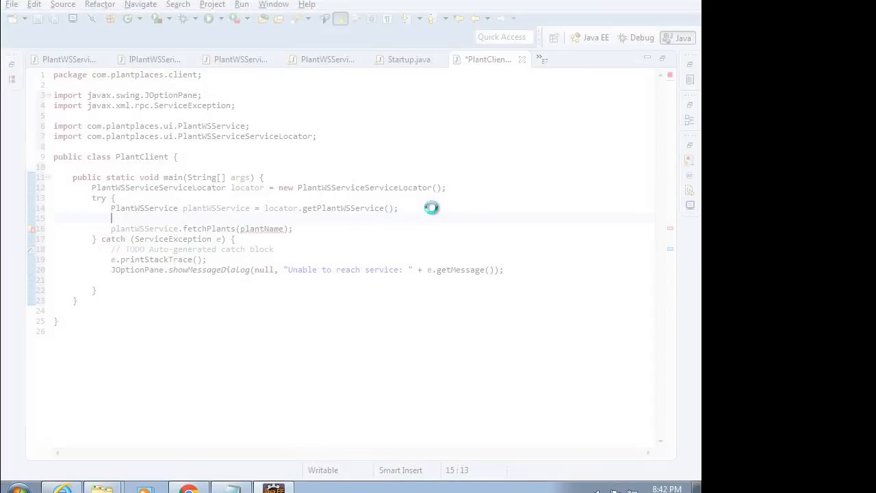
- Declare String plantName from JOptionPane.showInputDialog("Enter part of a plant name") and assign fetchPlants to plant
text(JOptionPane.showInputDialog(message)
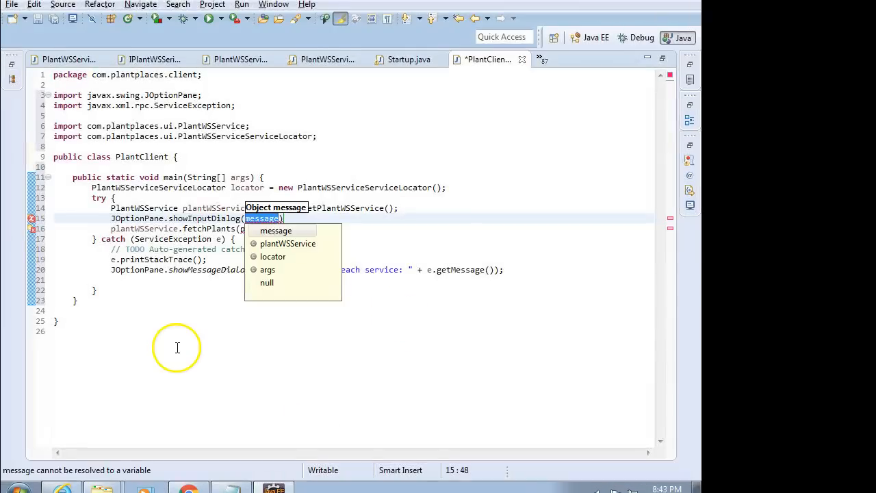
text("Enter part of a plant na)
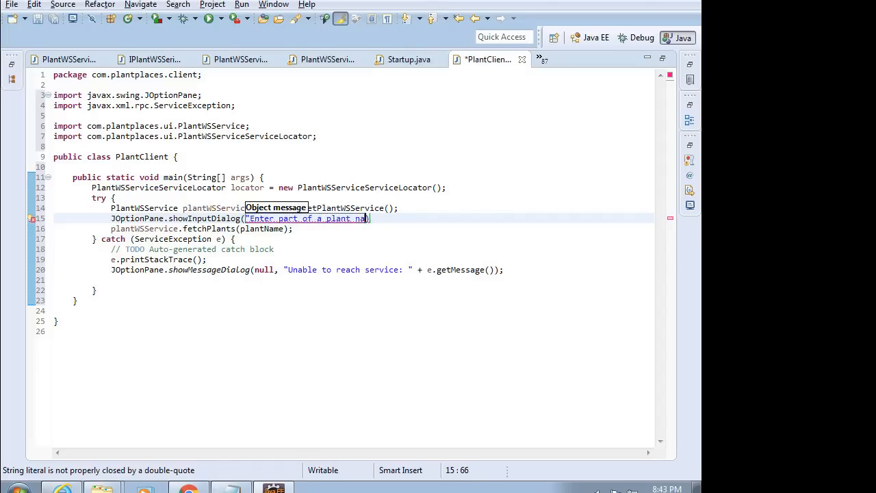
text(me"))
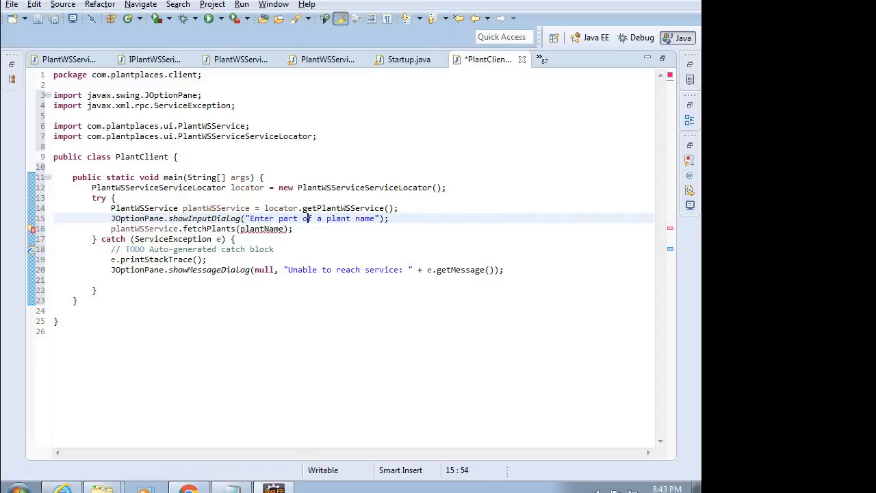
click(307, 219)
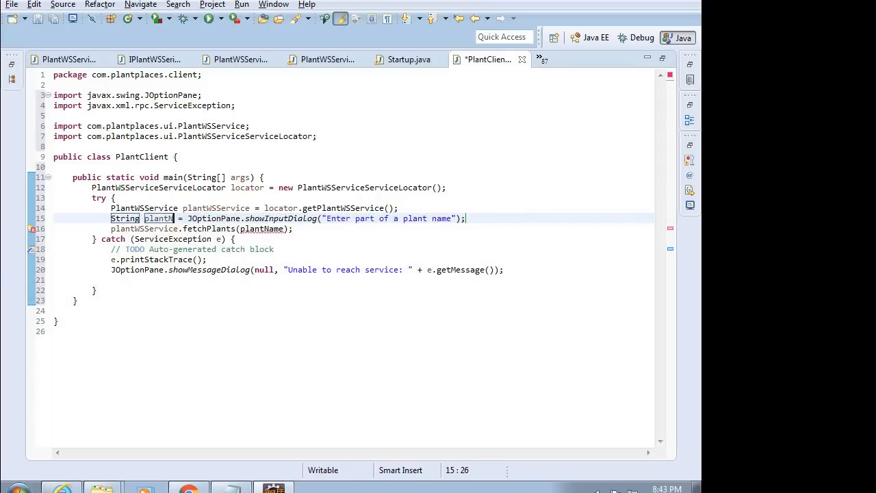
text(ame)
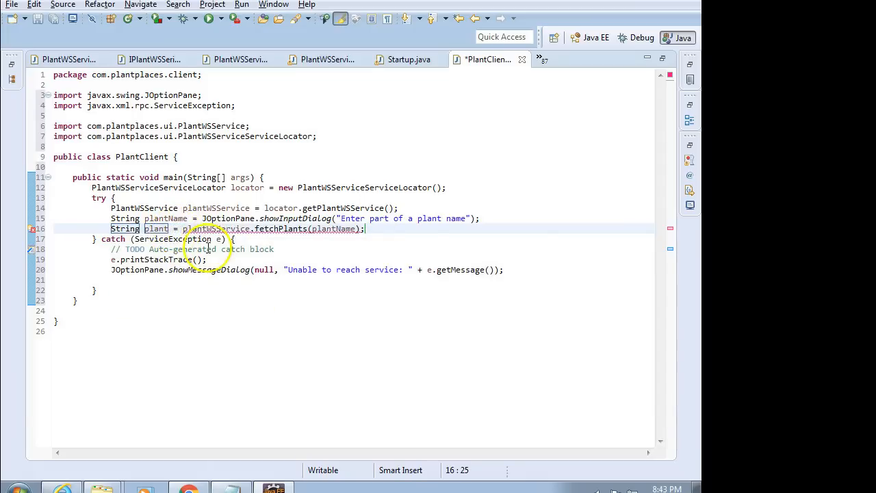
mouse_move(400, 293)
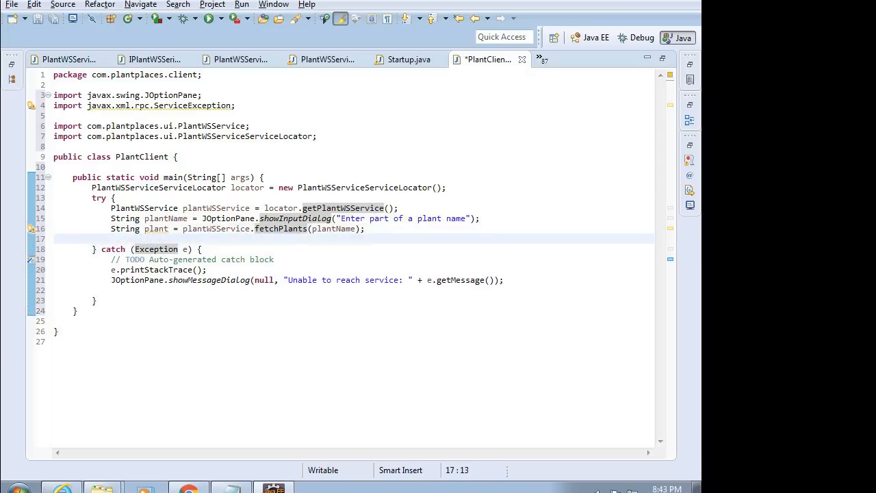
- Add a comment and a message dialog showing "The full plant name is : " + plant
text(// show the ret)
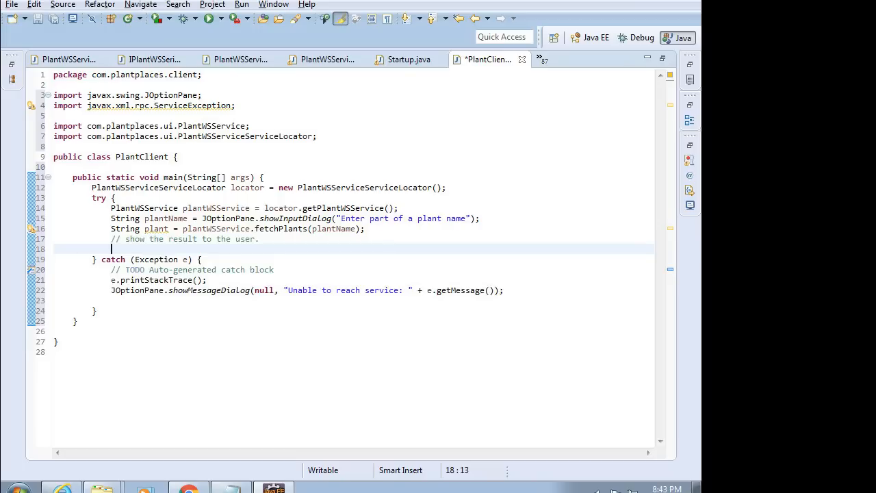
text(JO)
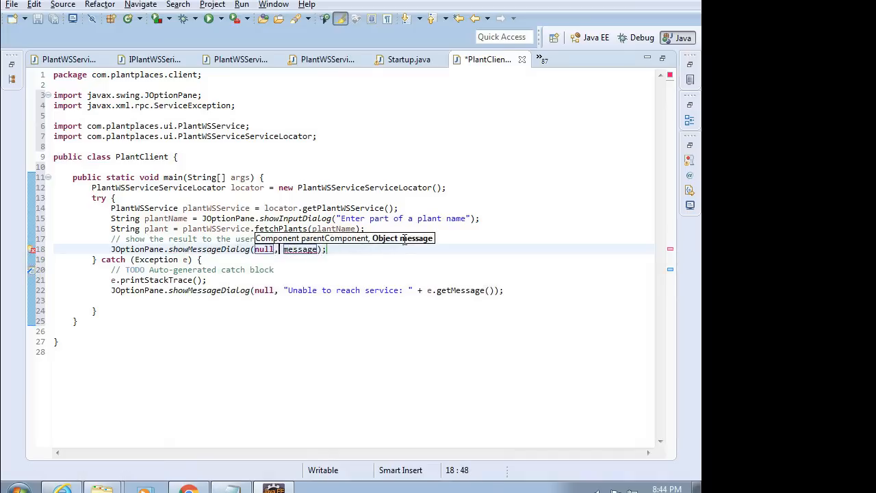
text("The ")
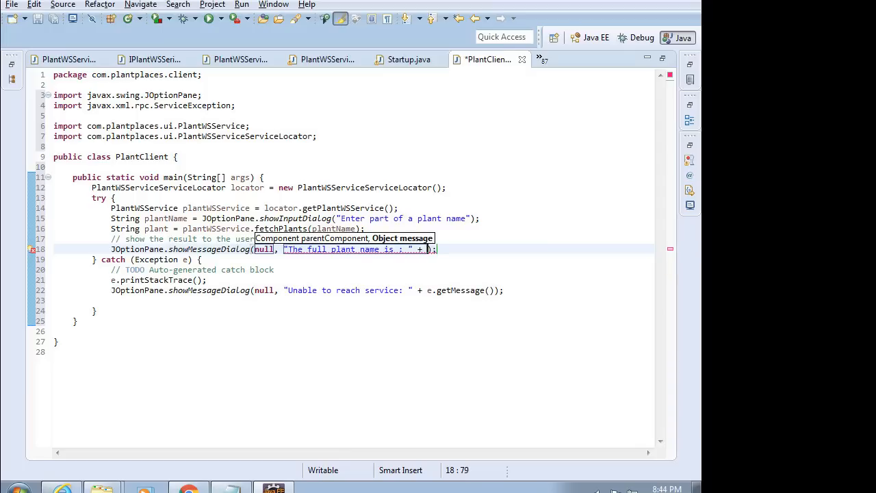
text(plant)
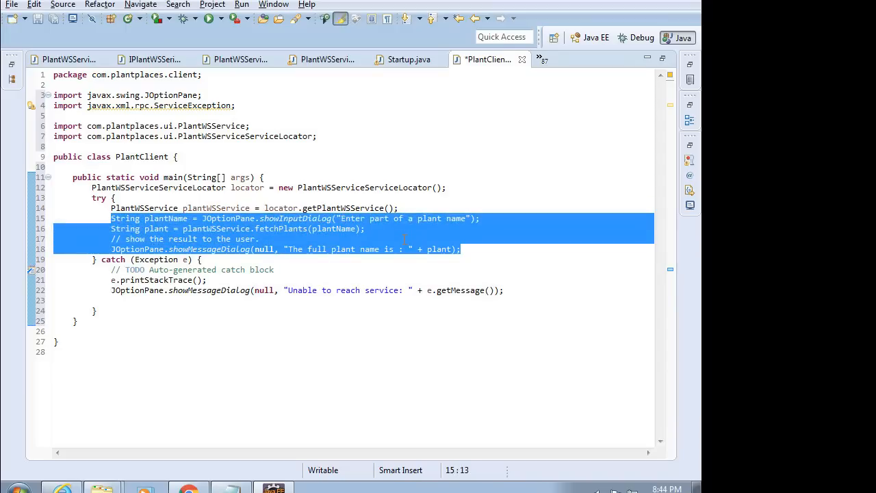
- Cut the plant lookup lines and paste them below the catch block
key(Delete)
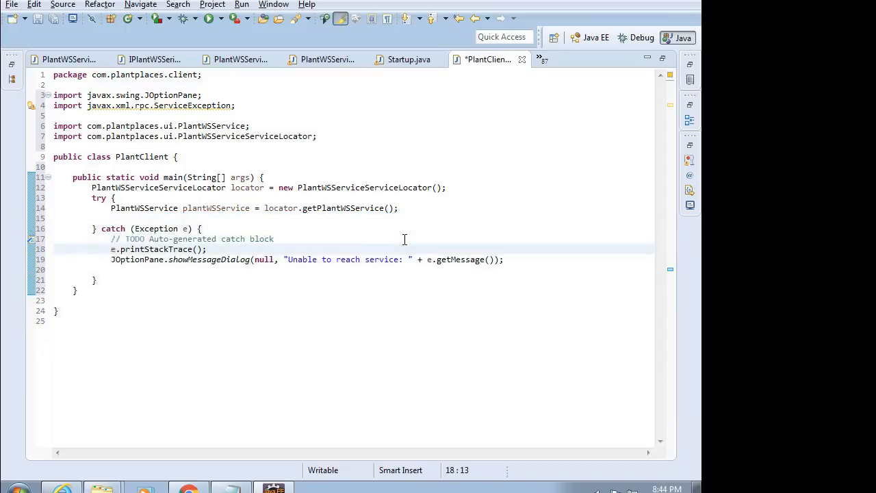
text(String plantName = JOptionPane.showInputDialog("Enter part of a plant name");)
text(JOptionPane.showMessageDialog(null, "The full plant name is : " + plant);)
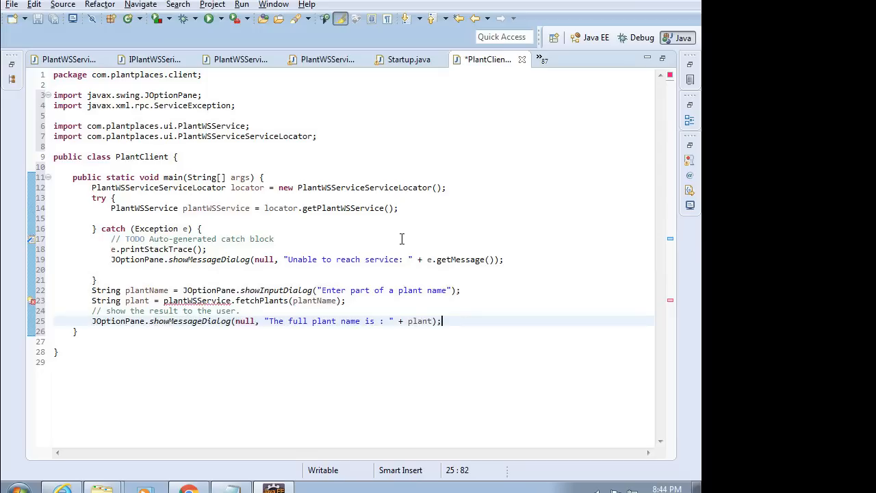
mouse_move(255, 381)
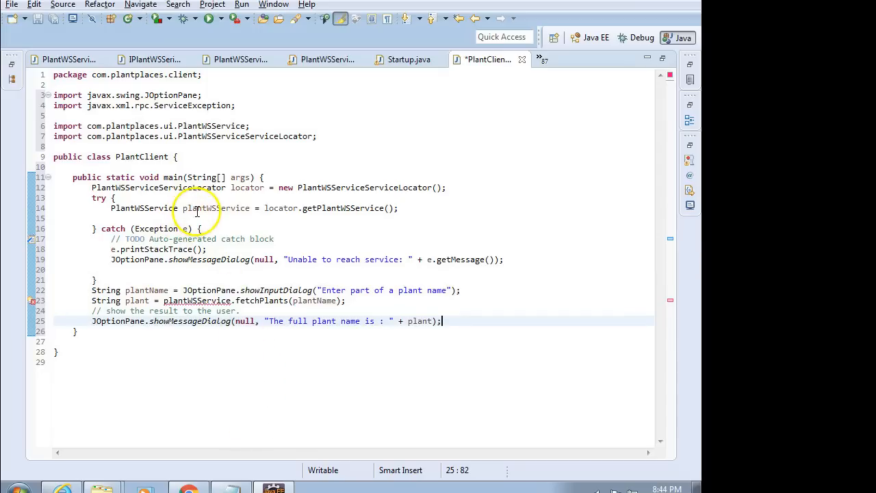
click(199, 209)
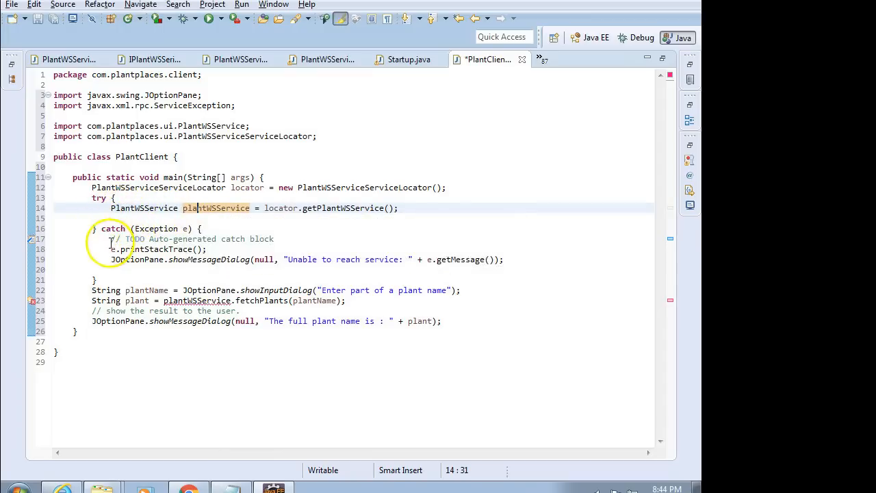
drag(112, 238, 130, 260)
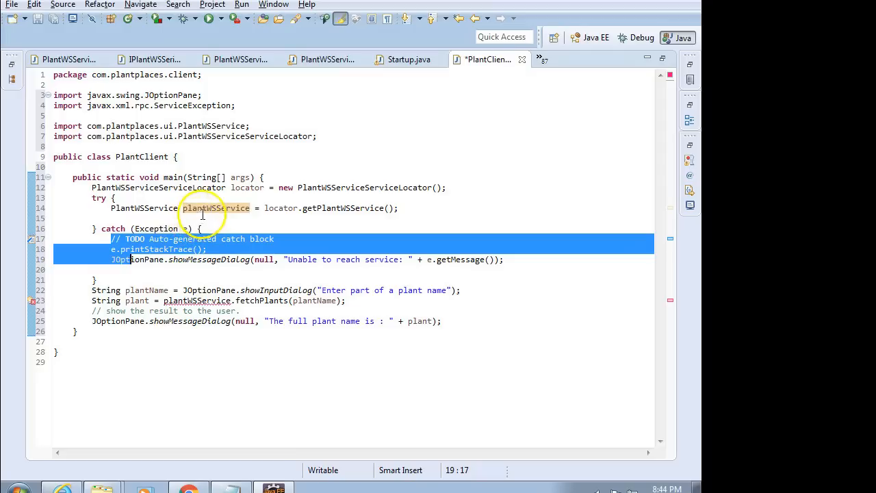
click(205, 209)
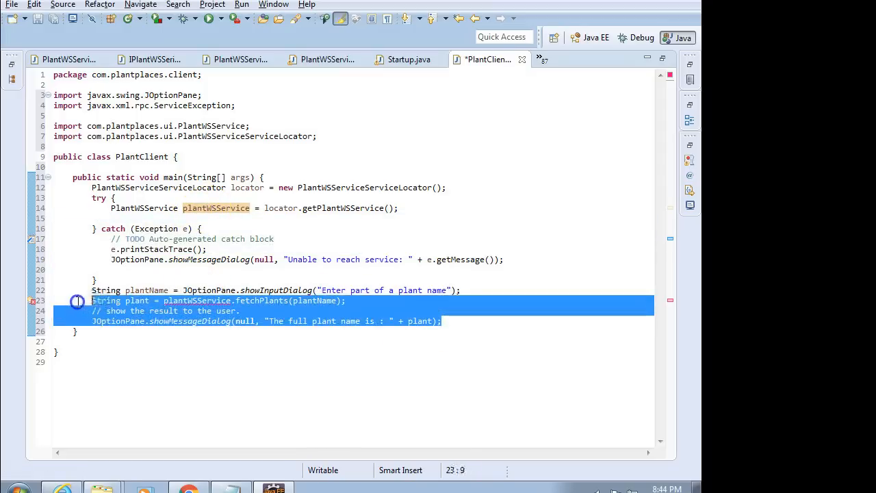
- Cut the lines again and paste them back inside the try block, selecting the leftover copy
key(Delete)
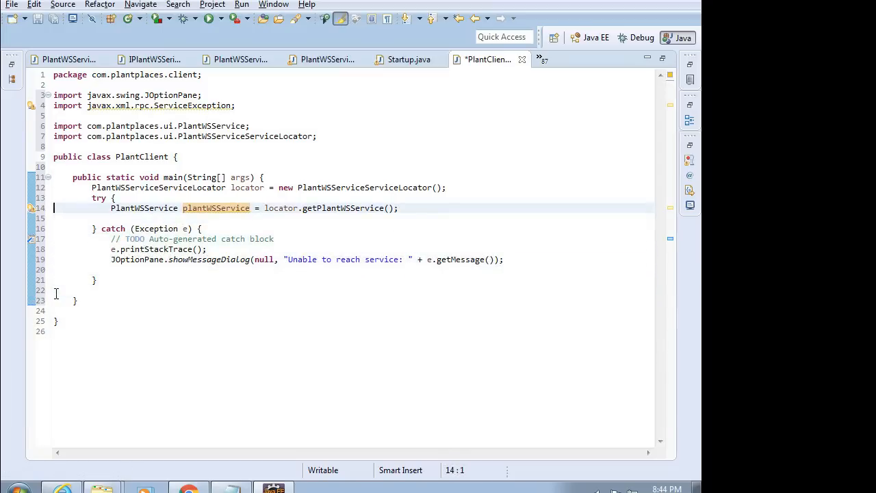
click(195, 218)
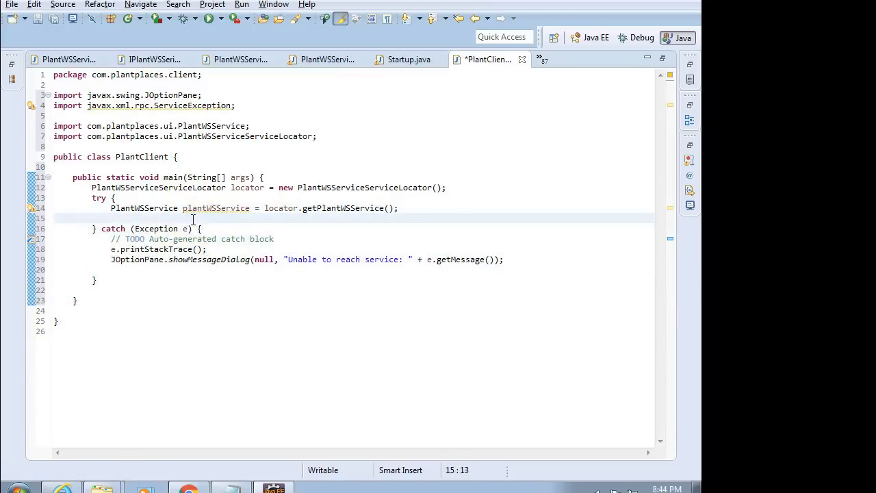
text(String plantName = JOptionPane.showInputDialog("Enter part of a plant name");)
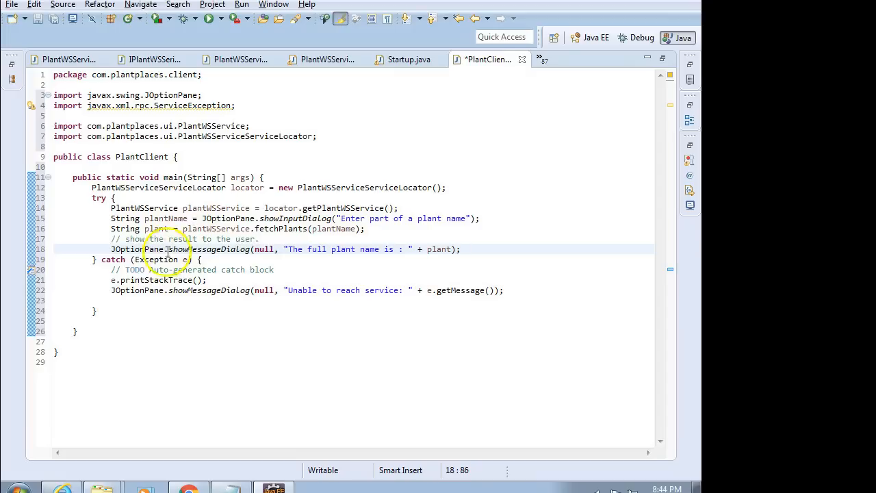
mouse_move(198, 208)
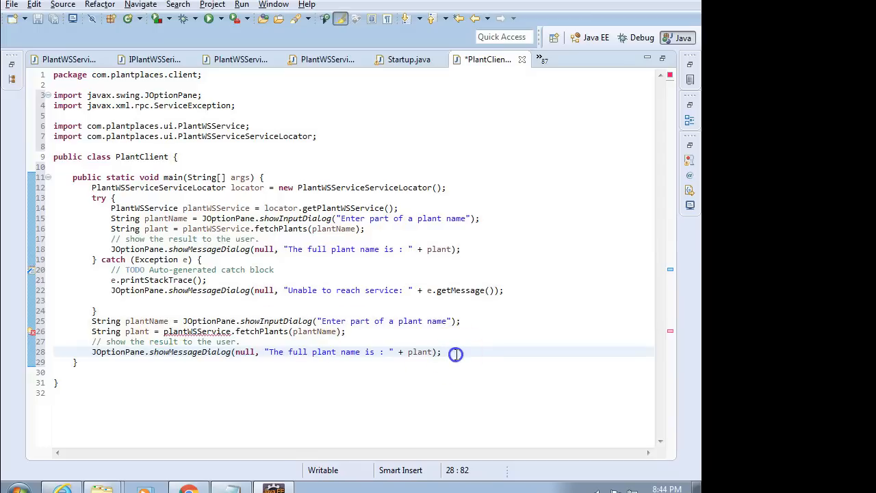
mouse_move(109, 299)
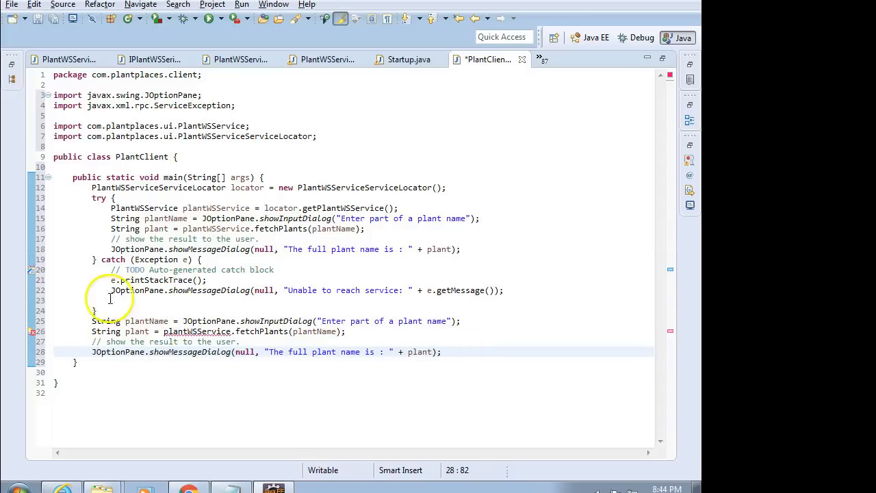
drag(93, 321, 438, 351)
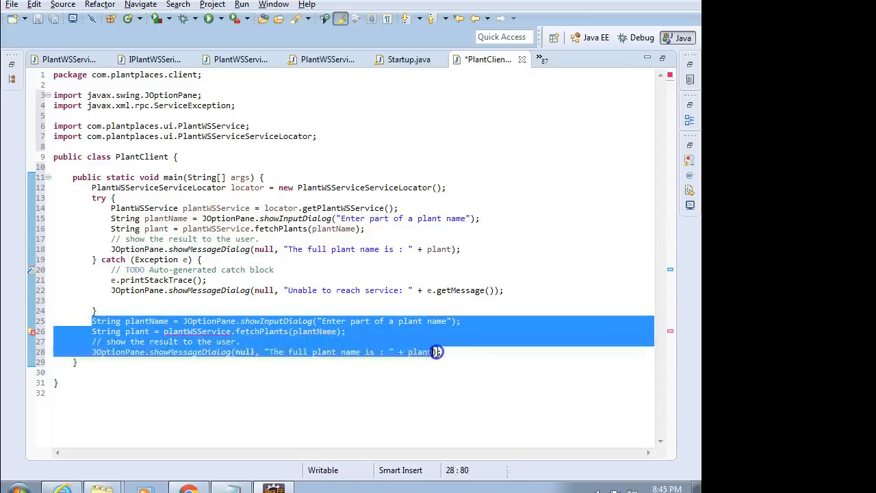
- Delete the duplicate lines after the catch block and save PlantClient.java
key(Delete)
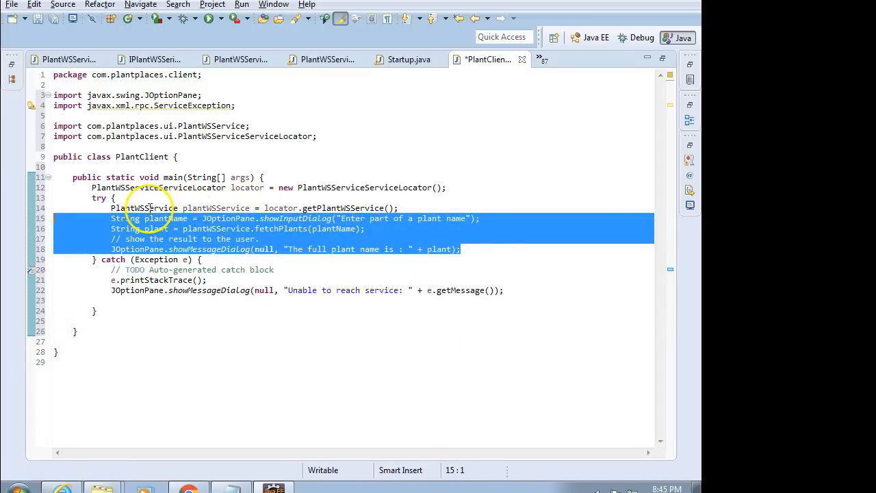
click(171, 290)
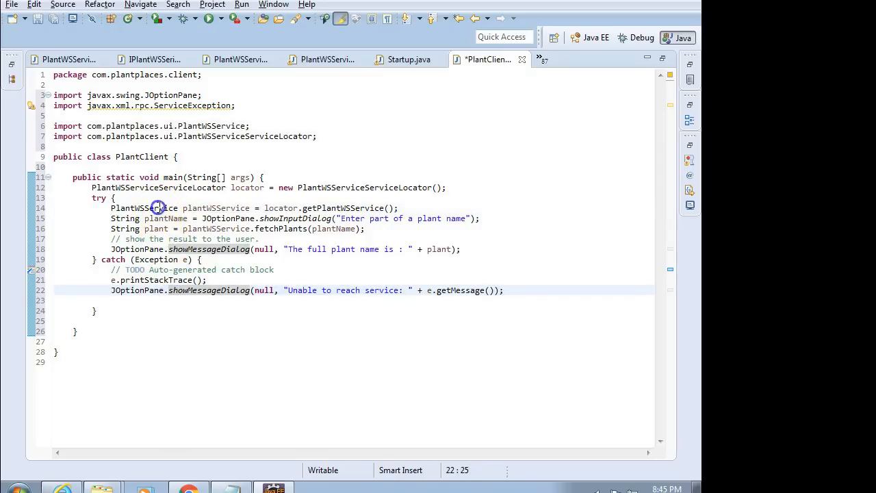
click(158, 209)
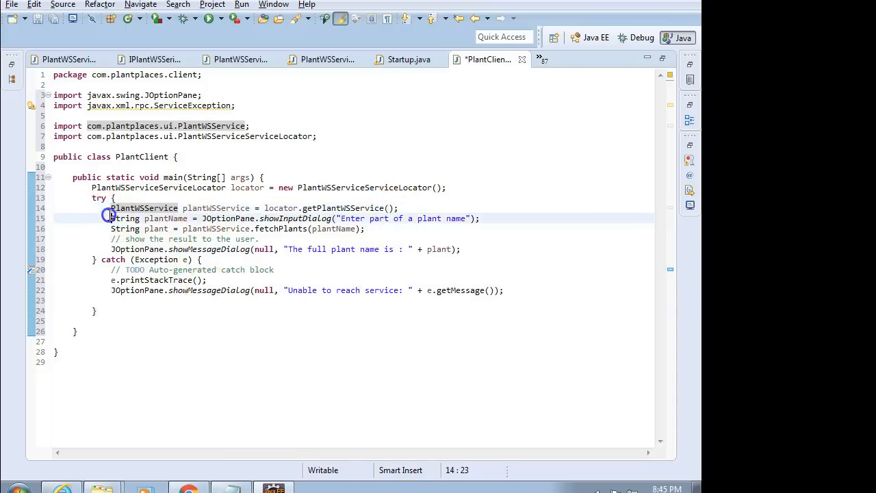
click(112, 219)
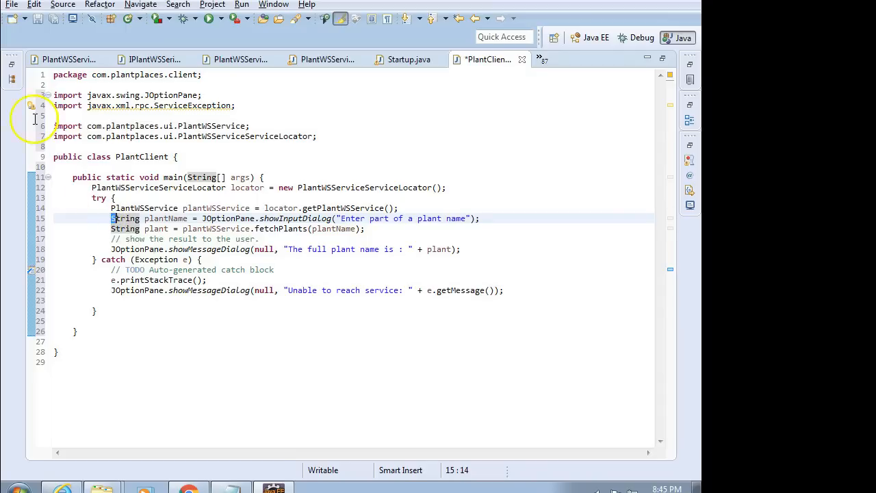
key(ctrl+s)
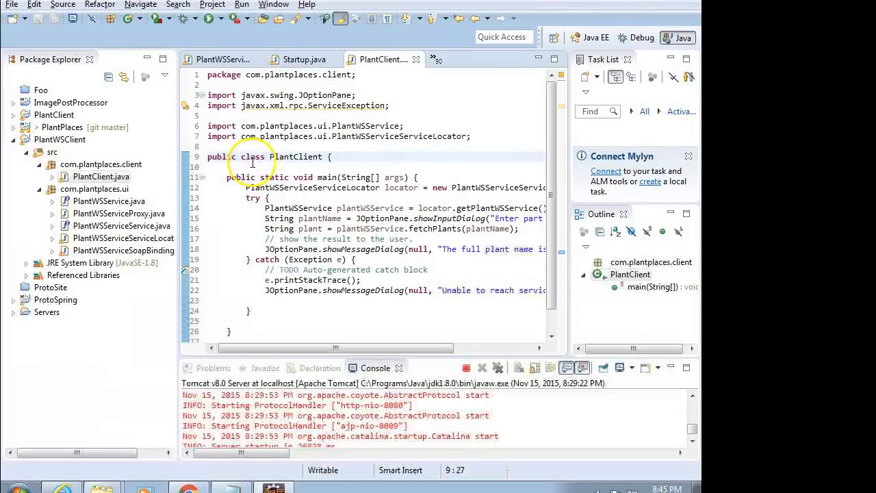
- Run PlantWSClient as a Java application, choosing PlantClient from the dialog filtered by 'Plant'
click(60, 139)
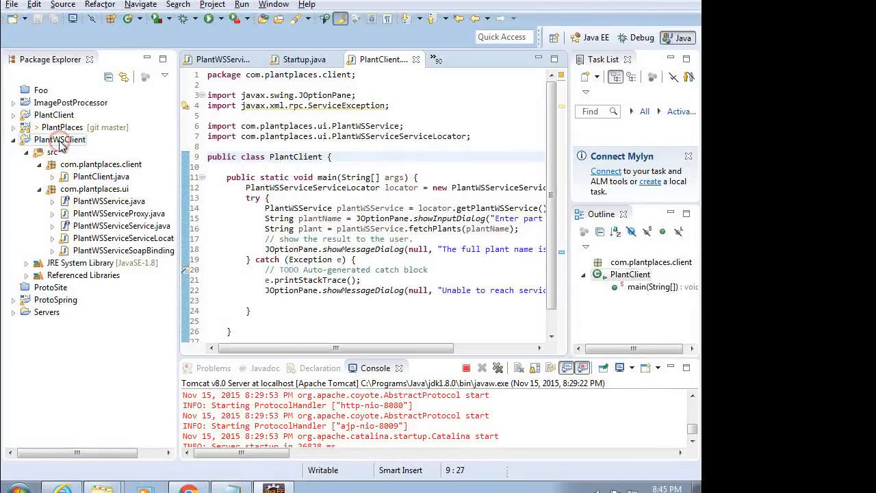
right_click(61, 139)
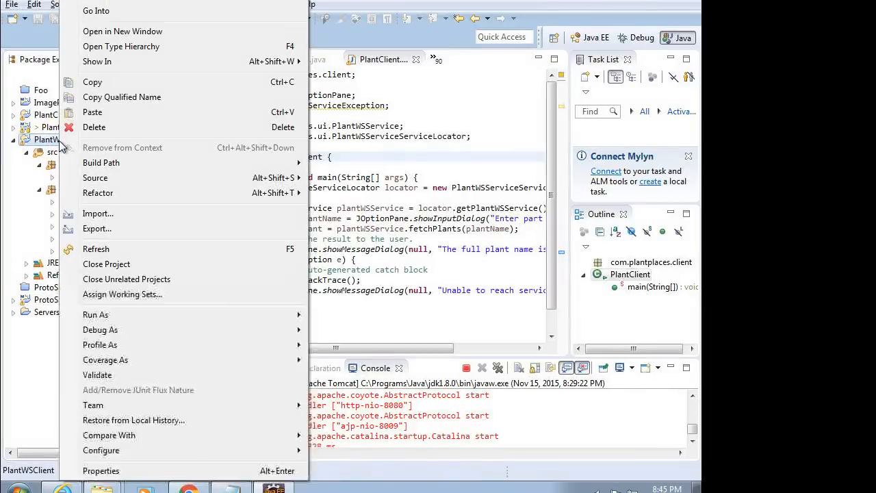
mouse_move(199, 314)
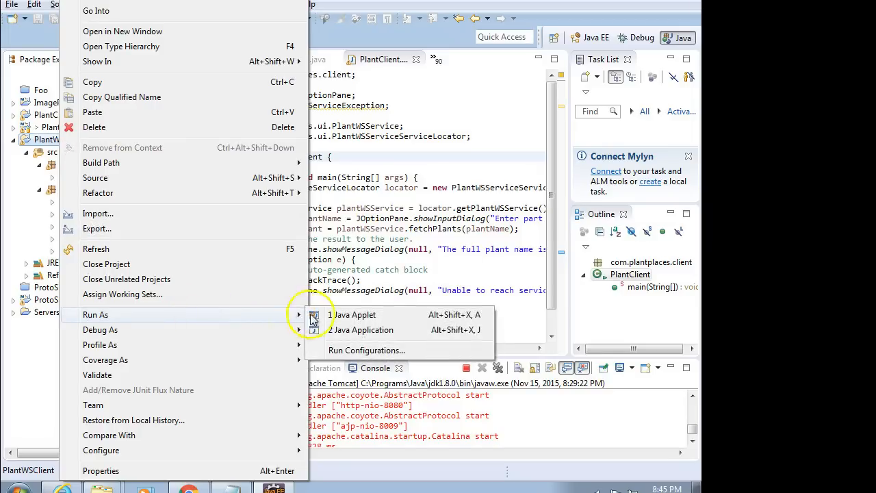
mouse_move(361, 330)
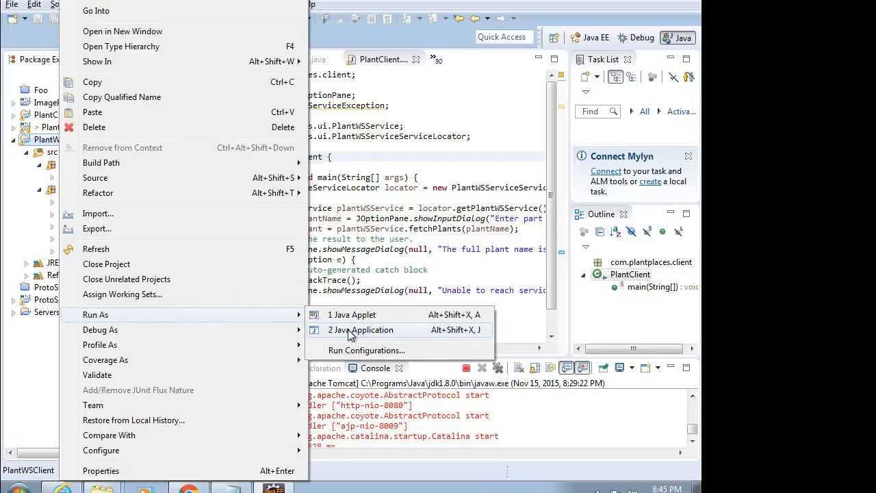
click(362, 329)
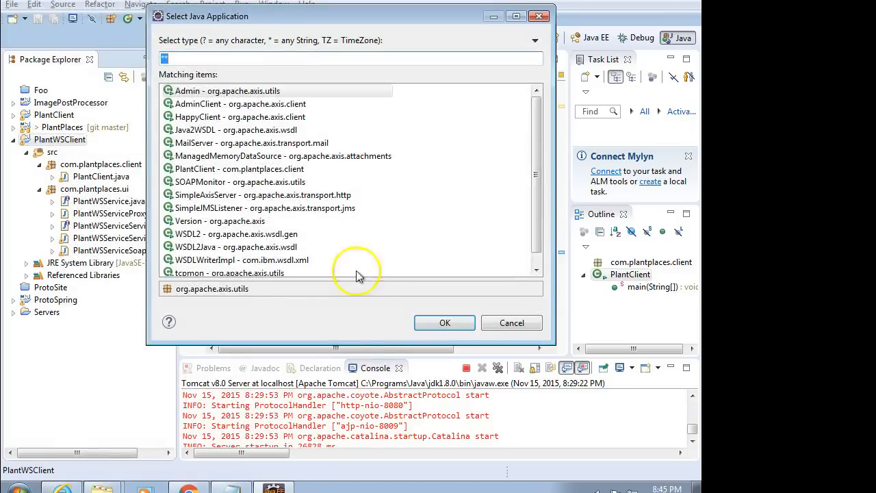
mouse_move(359, 220)
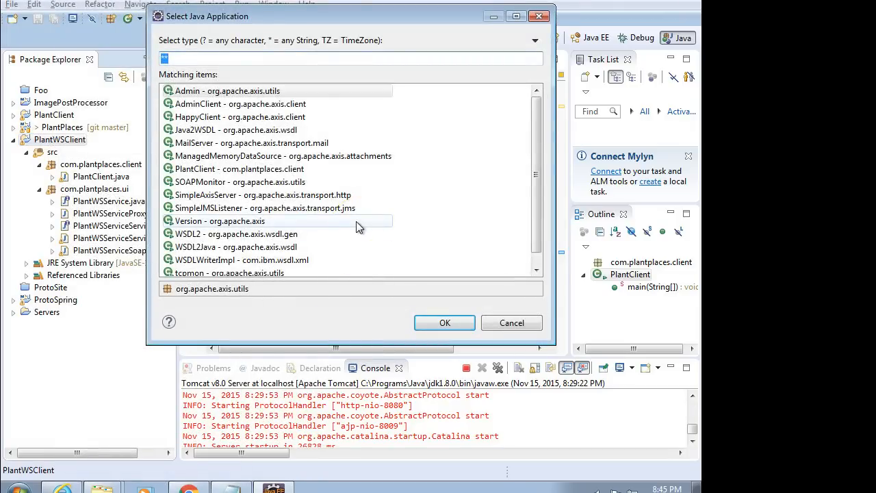
text(Plant)
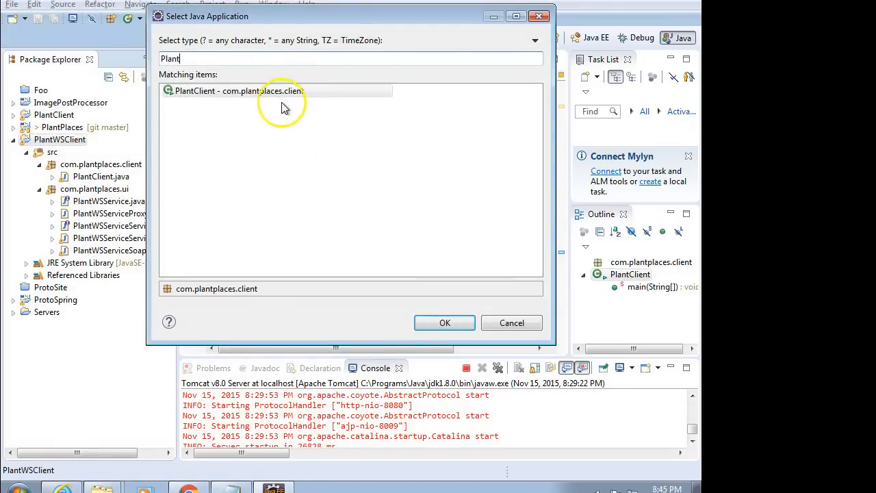
click(443, 323)
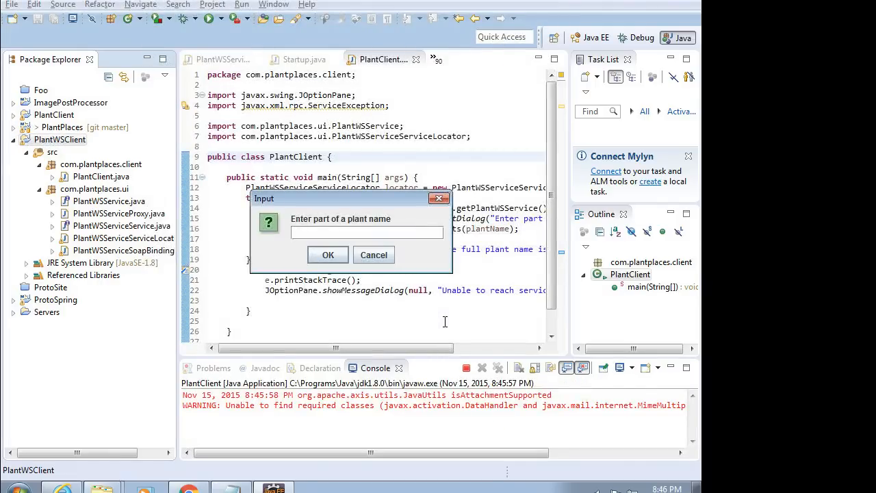
- Search for Red, read the Quercus rubrum Red Oak result and close the message
text(Red)
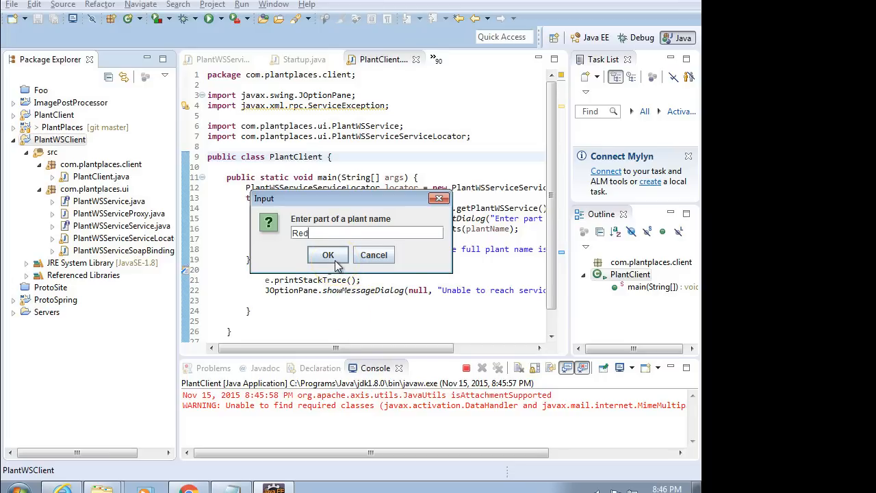
click(327, 255)
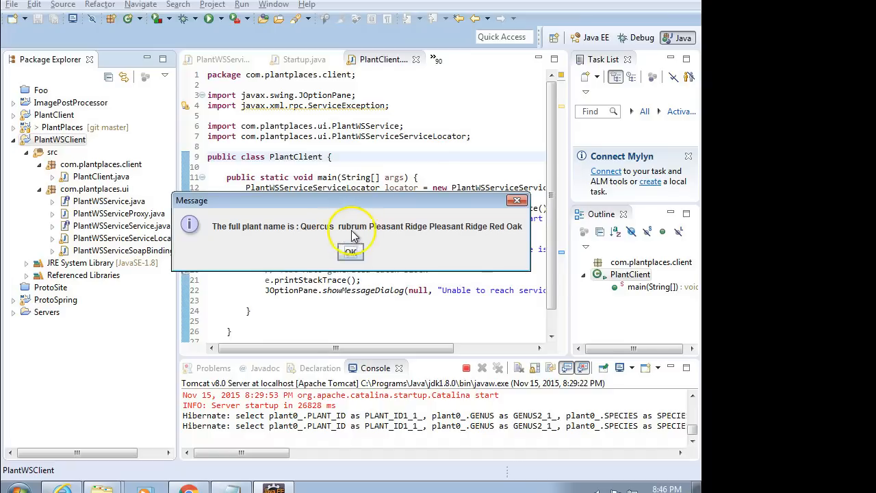
mouse_move(468, 233)
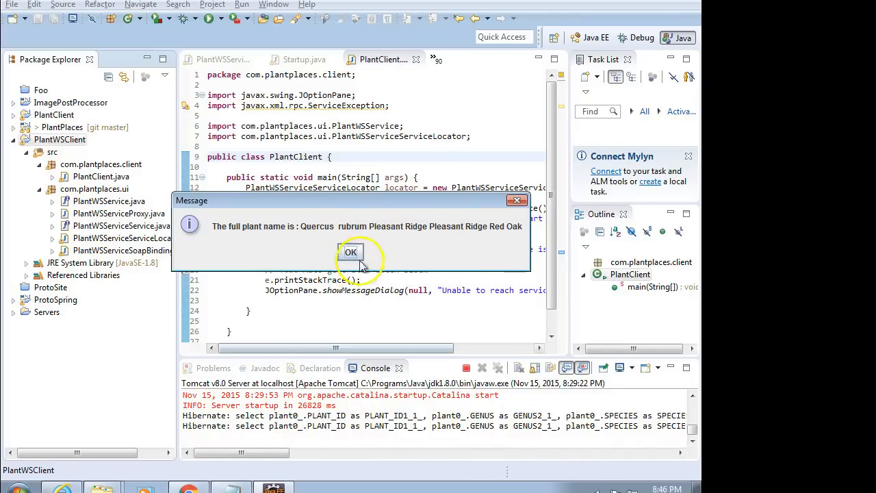
click(351, 252)
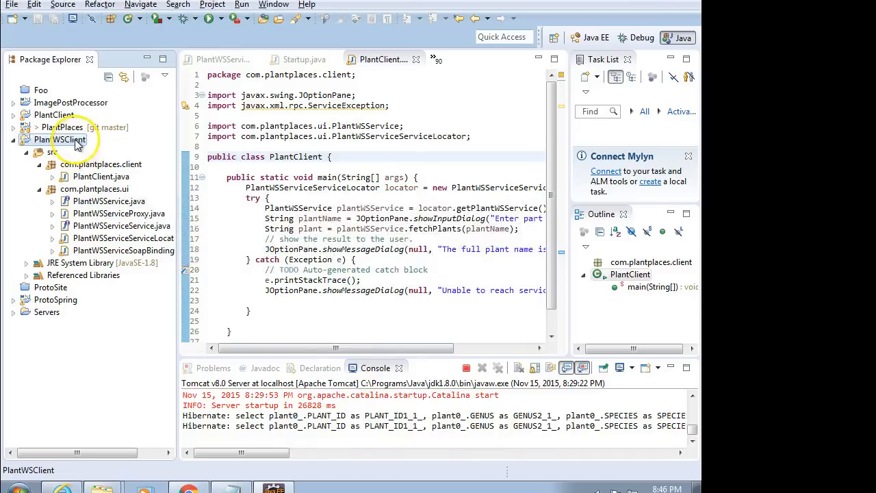
- Run PlantClient again as a Java application from the PlantWSClient project
right_click(67, 140)
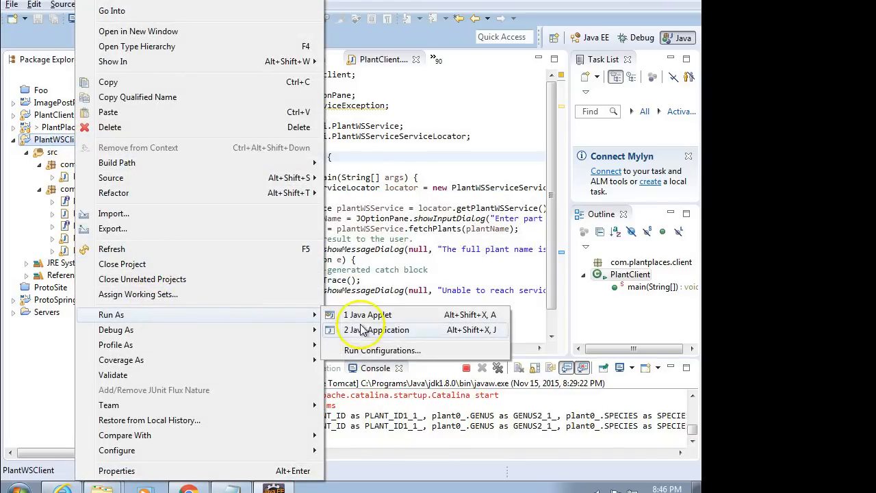
click(378, 330)
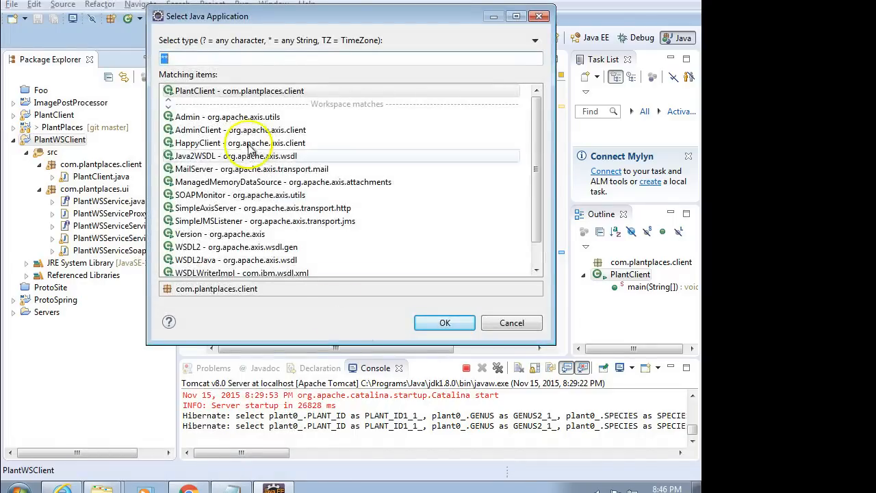
click(444, 323)
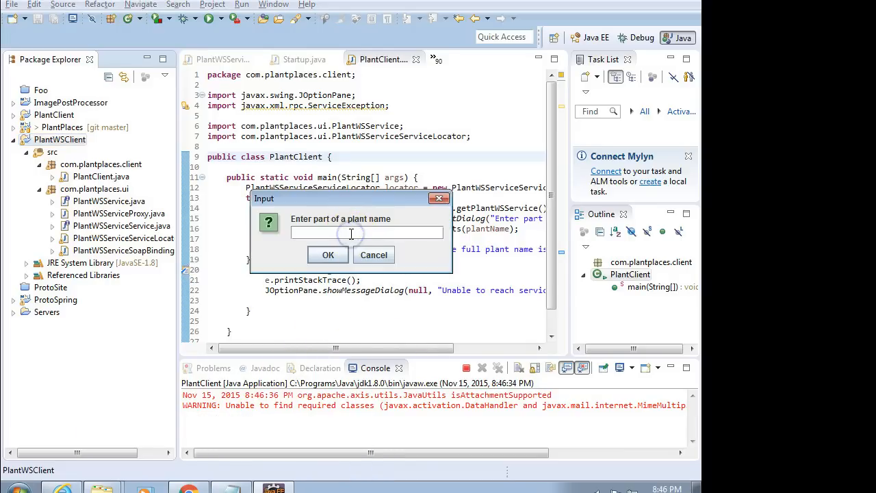
- Search for Potomad, read the Asimina triloba Potomac Pawpaw result and close the message
text(Poto)
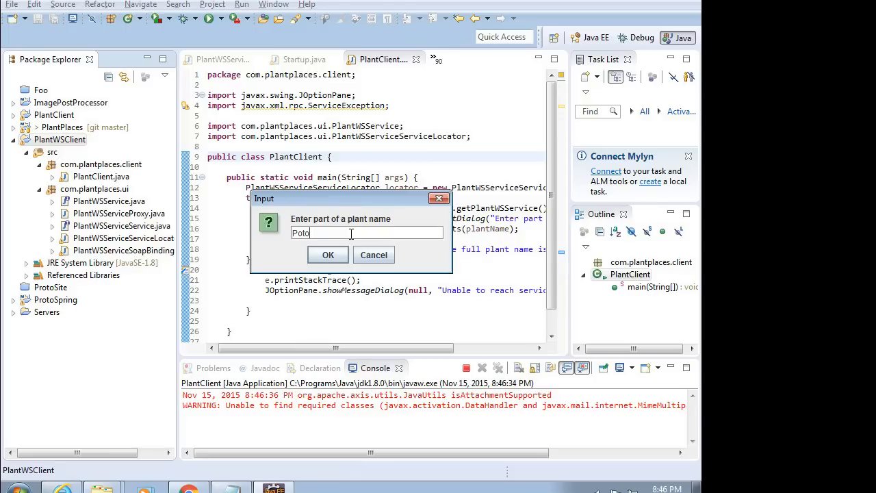
text(mad)
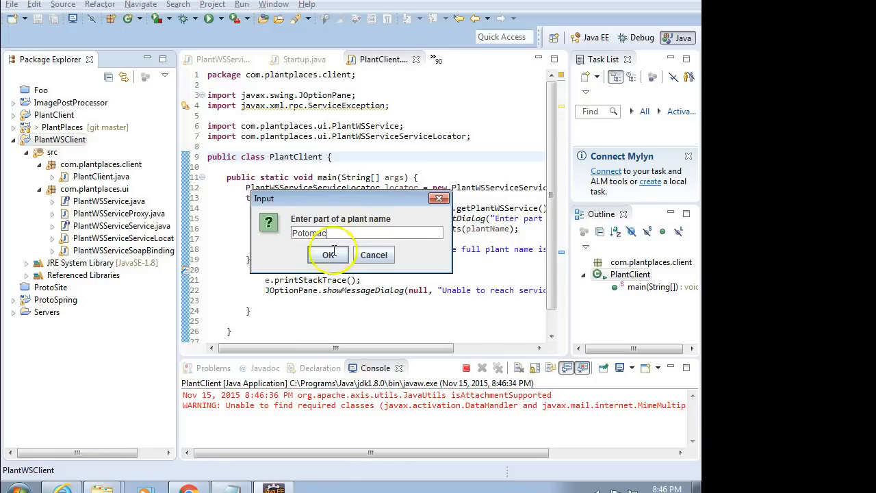
click(328, 254)
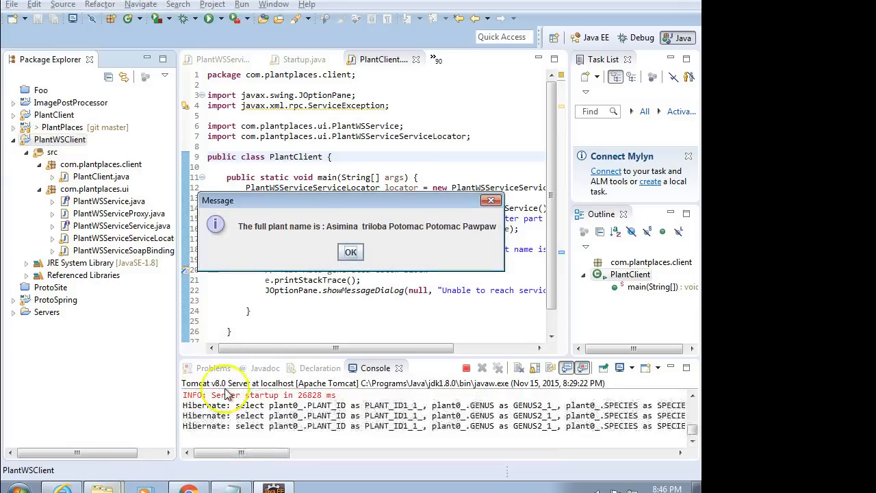
mouse_move(296, 271)
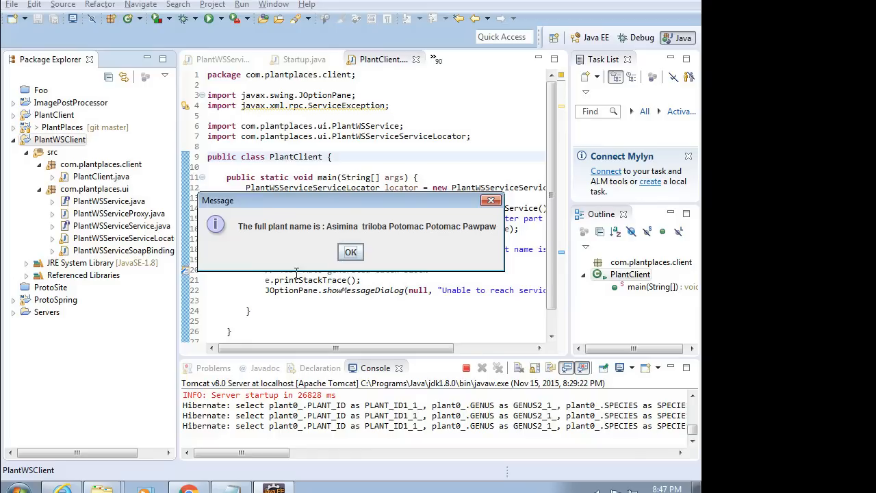
mouse_move(283, 261)
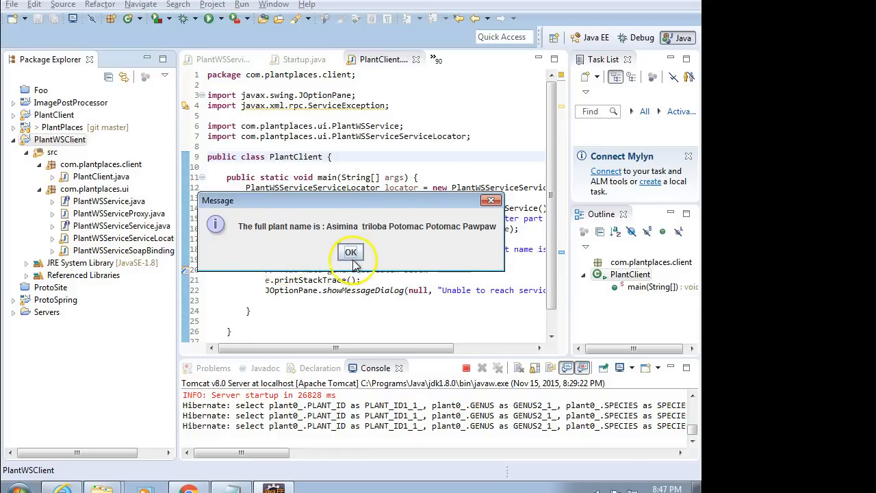
click(351, 252)
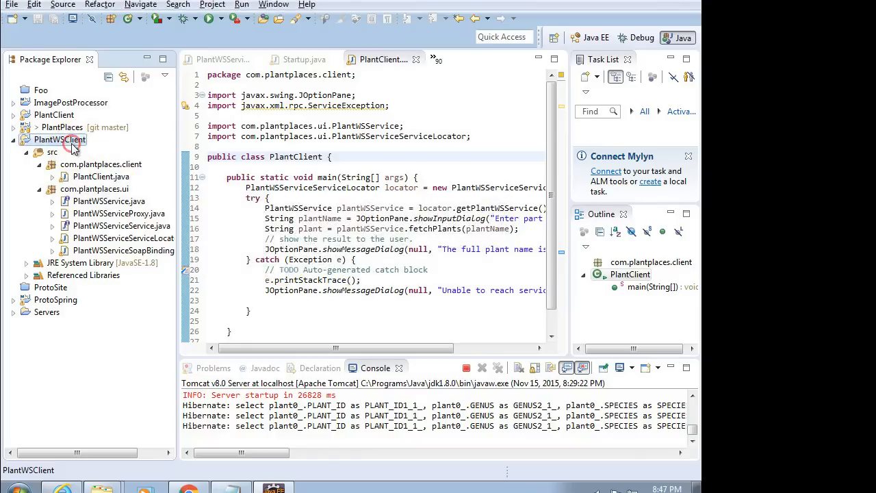
- Run PlantClient a third time via Run As > Java Application
right_click(60, 140)
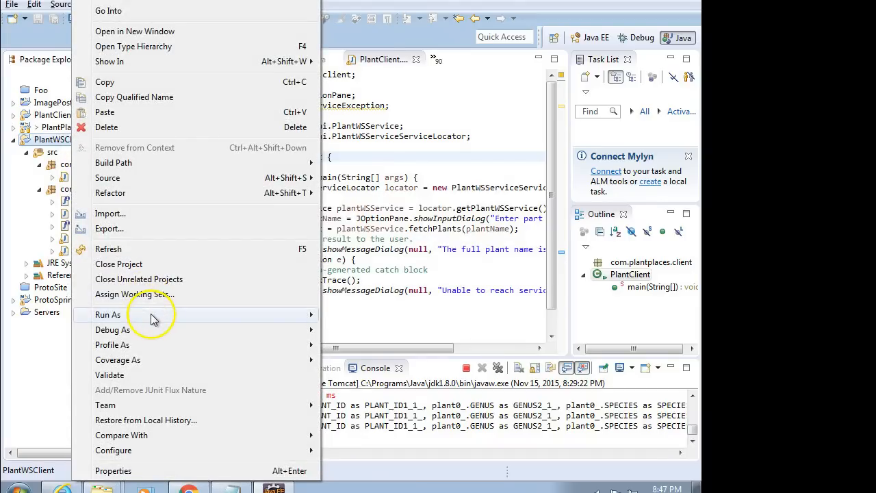
click(107, 314)
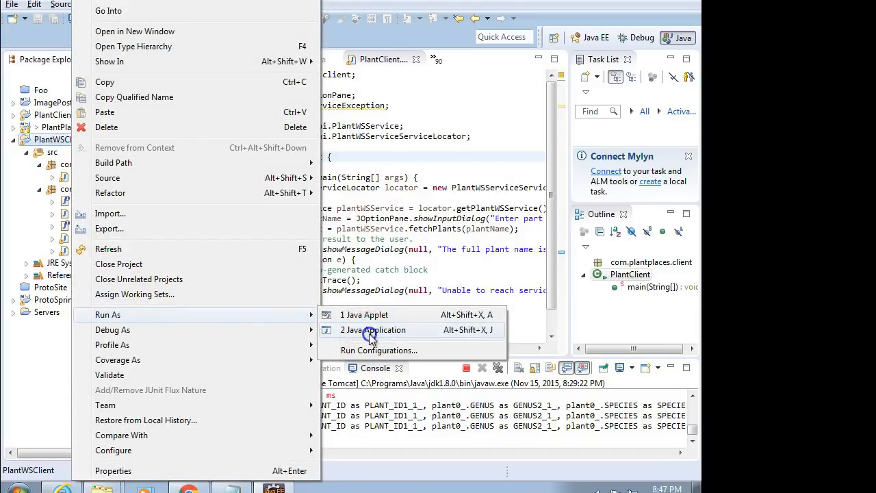
click(373, 328)
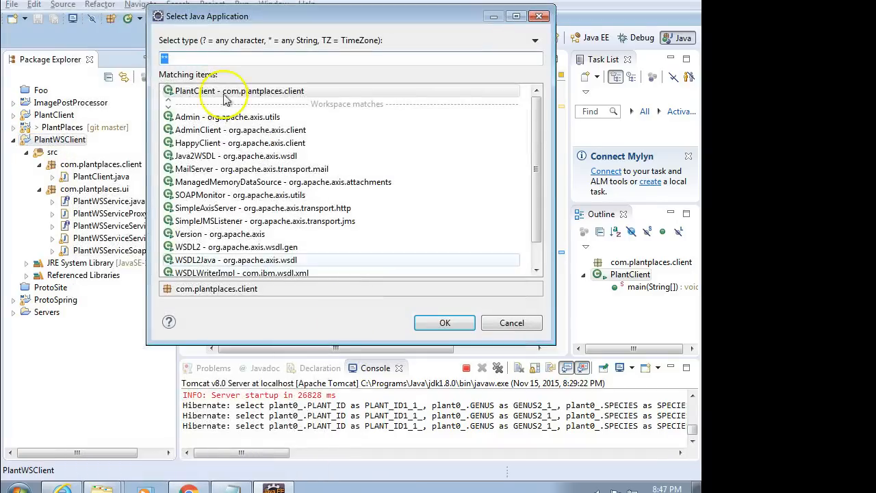
click(444, 323)
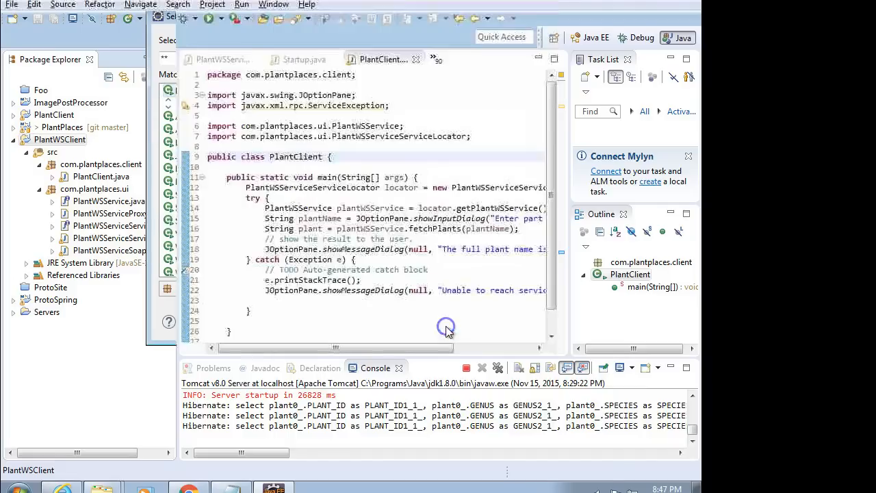
click(186, 19)
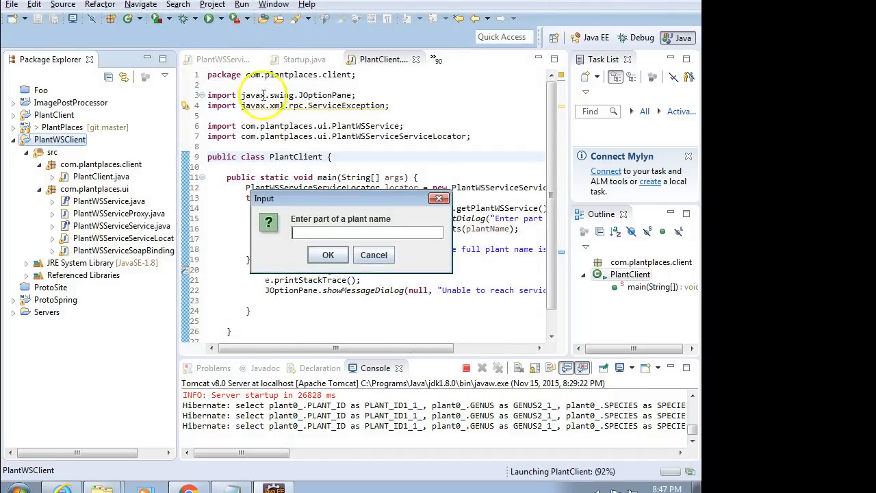
- Search for the nonsense name asdfasdf and close the no-match message
text(asdfasdf)
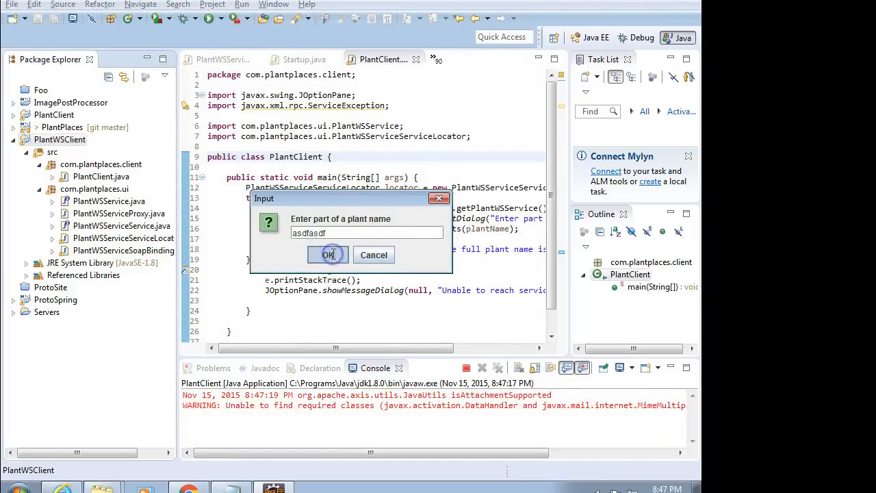
click(329, 255)
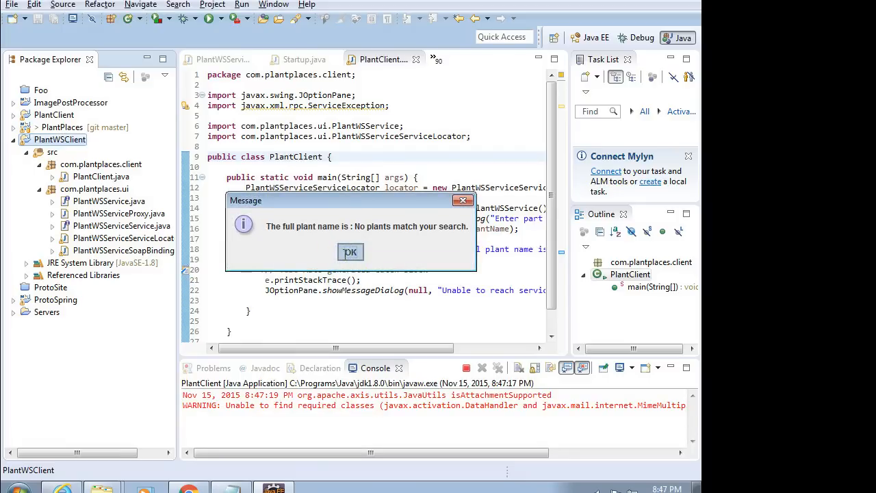
click(351, 252)
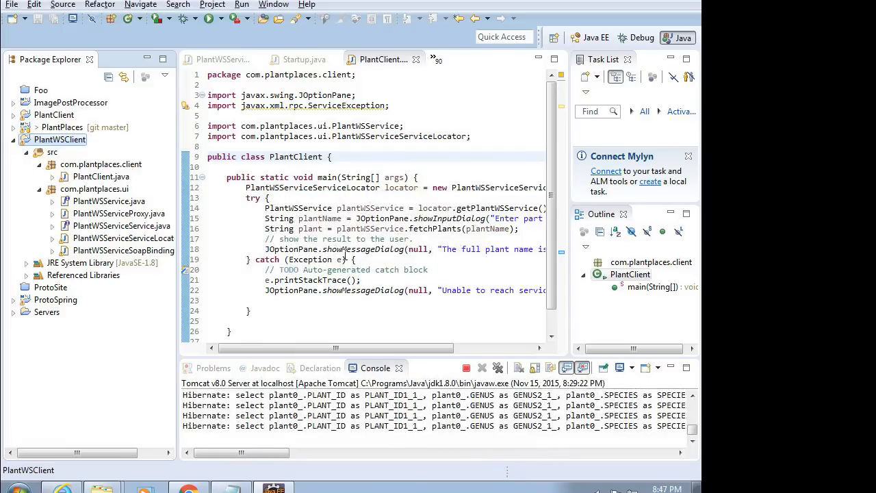